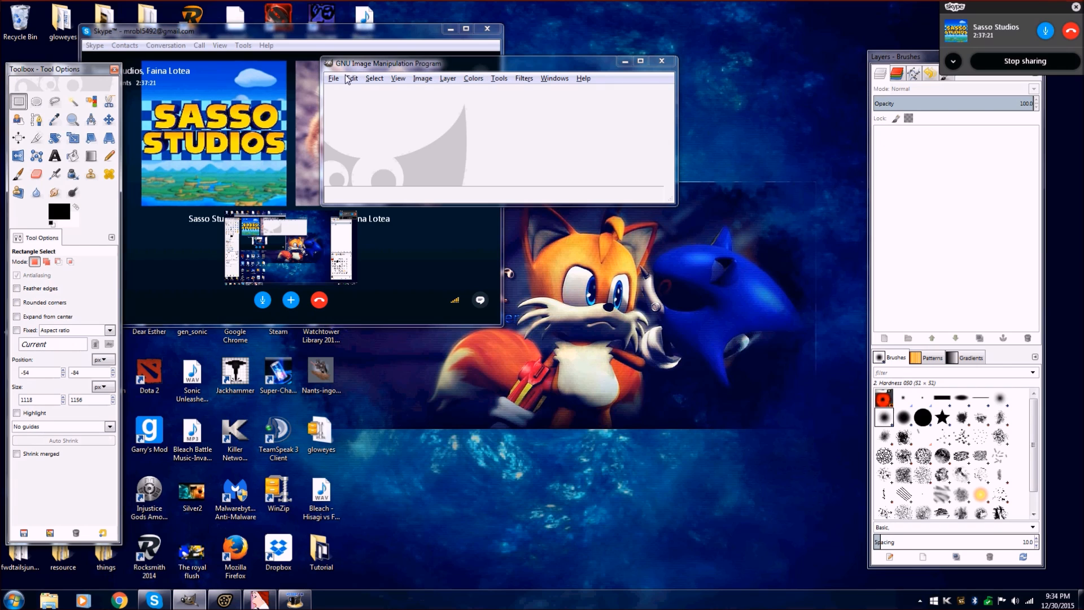
mouse_move(626, 116)
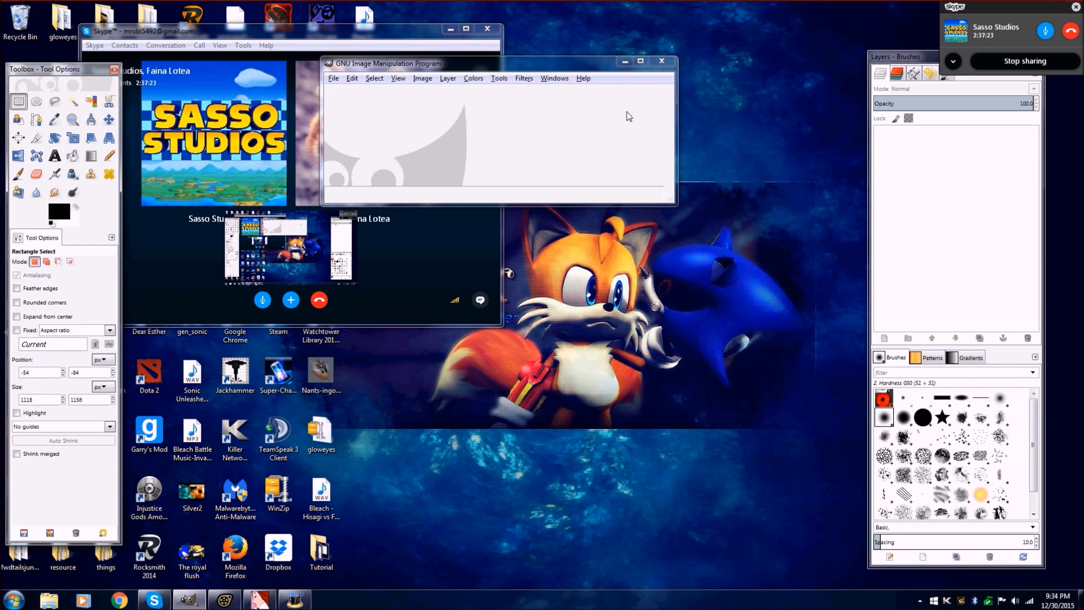
Step: Move the GIMP window aside and browse from Computer into C:\Program Files (x86)\Steam\SteamApps\common\SourceFilmmaker
left_click_drag(498, 63, 422, 69)
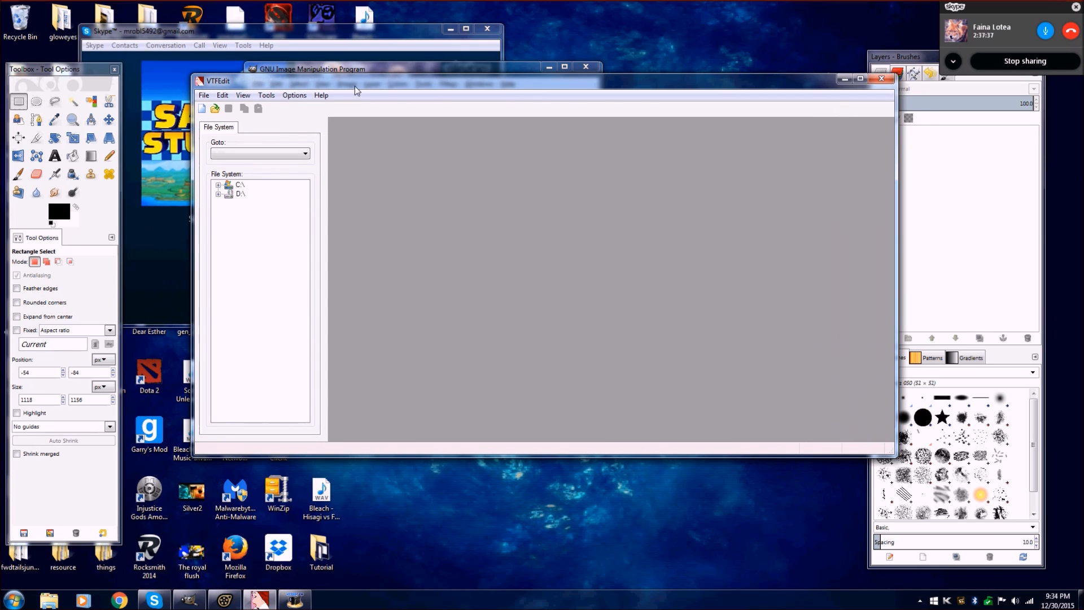
mouse_move(389, 114)
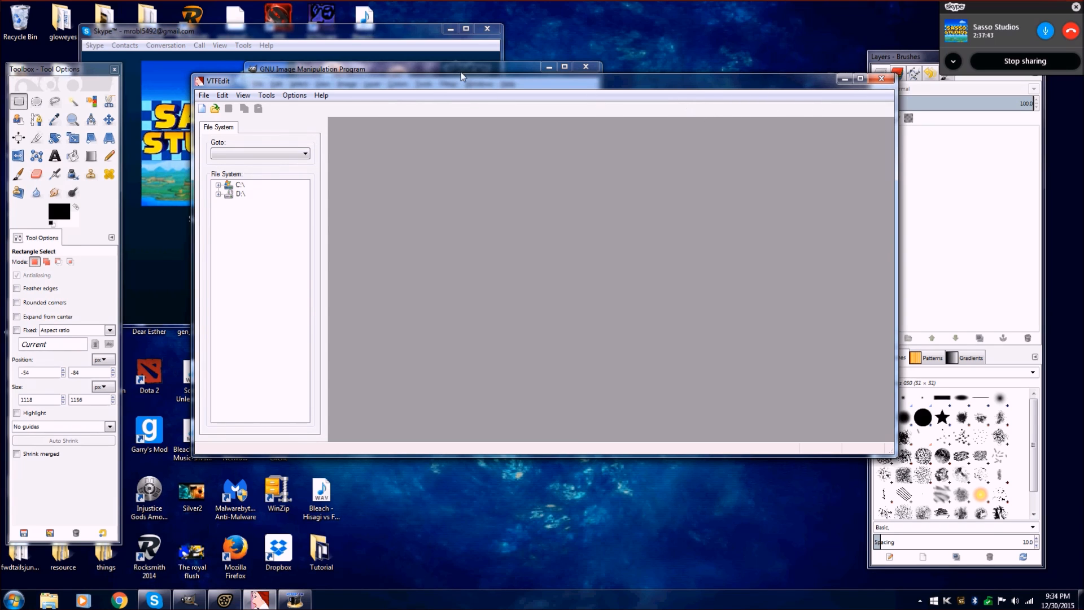
left_click_drag(460, 82, 727, 102)
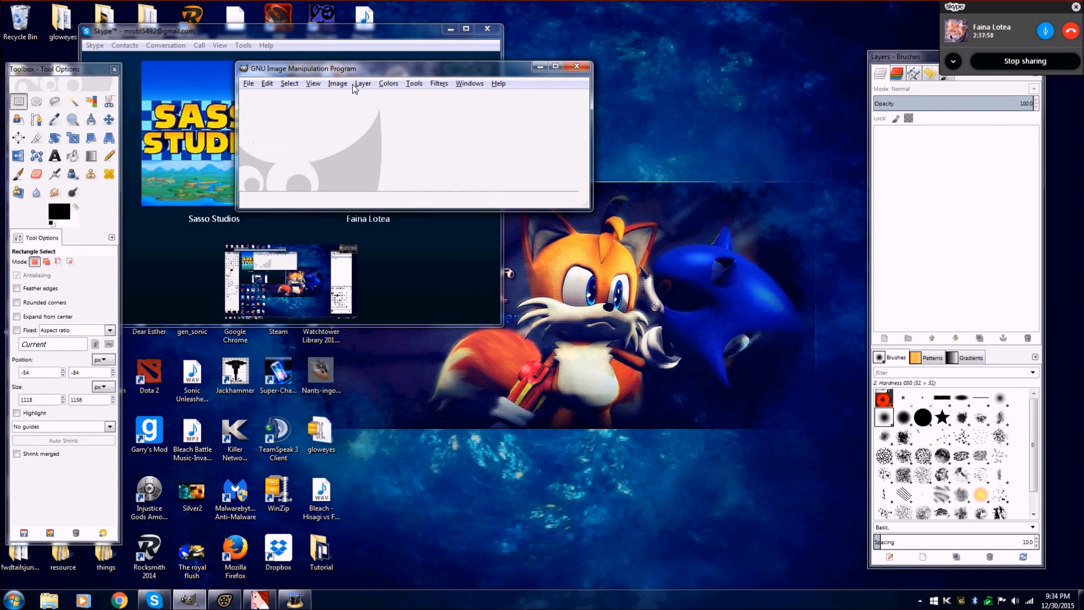
left_click(12, 598)
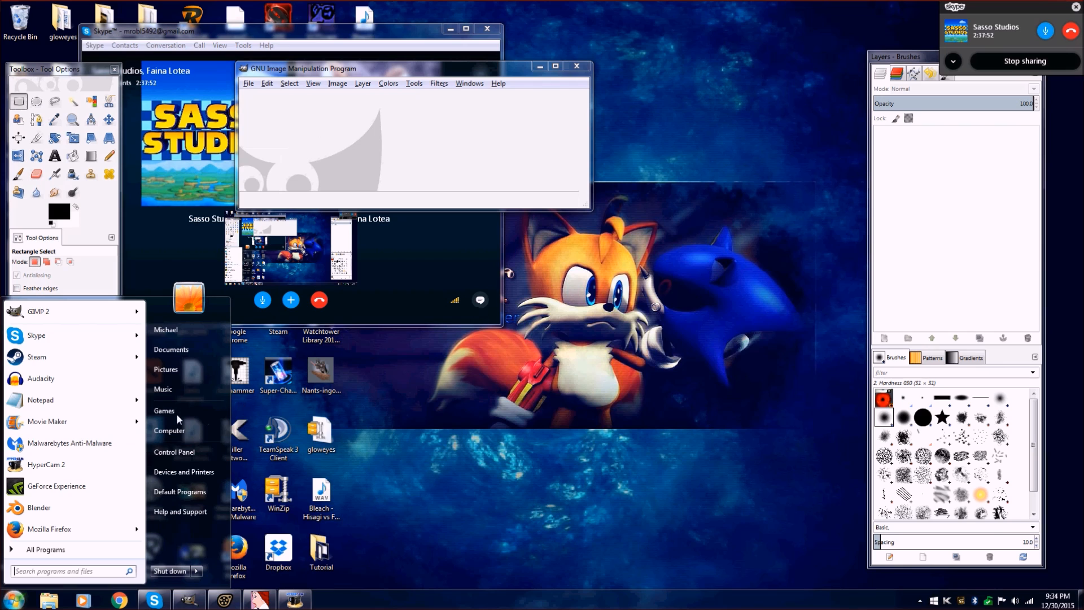
mouse_move(359, 119)
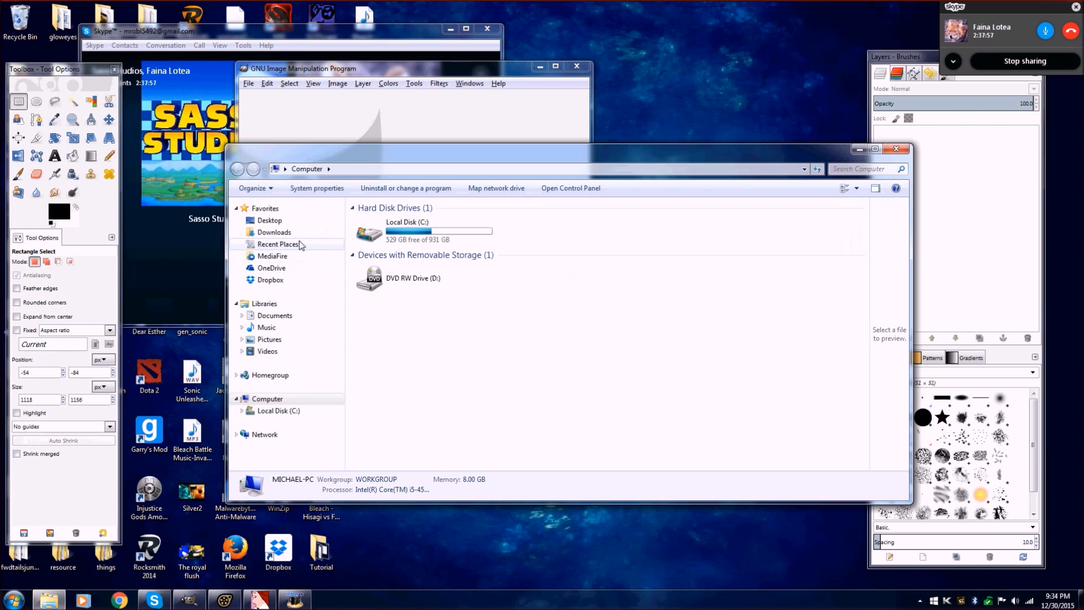
mouse_move(320, 258)
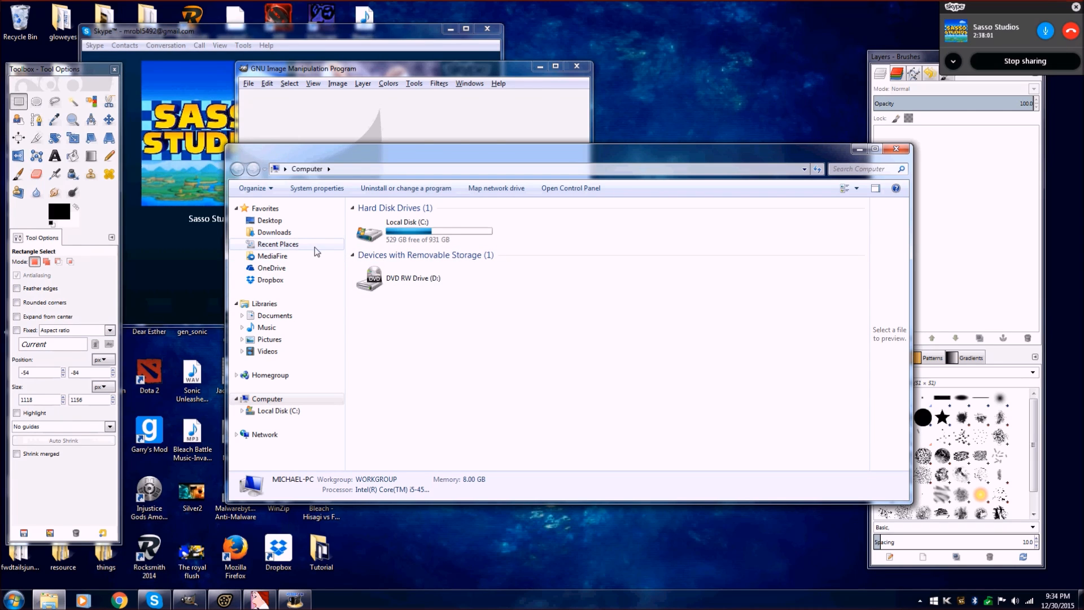
double_click(408, 232)
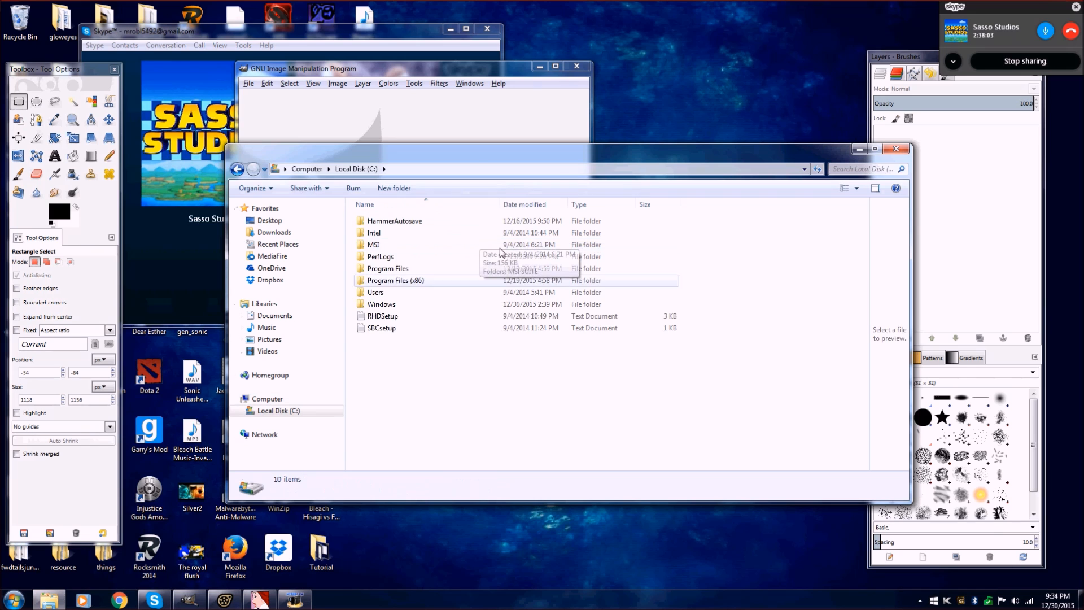
double_click(395, 281)
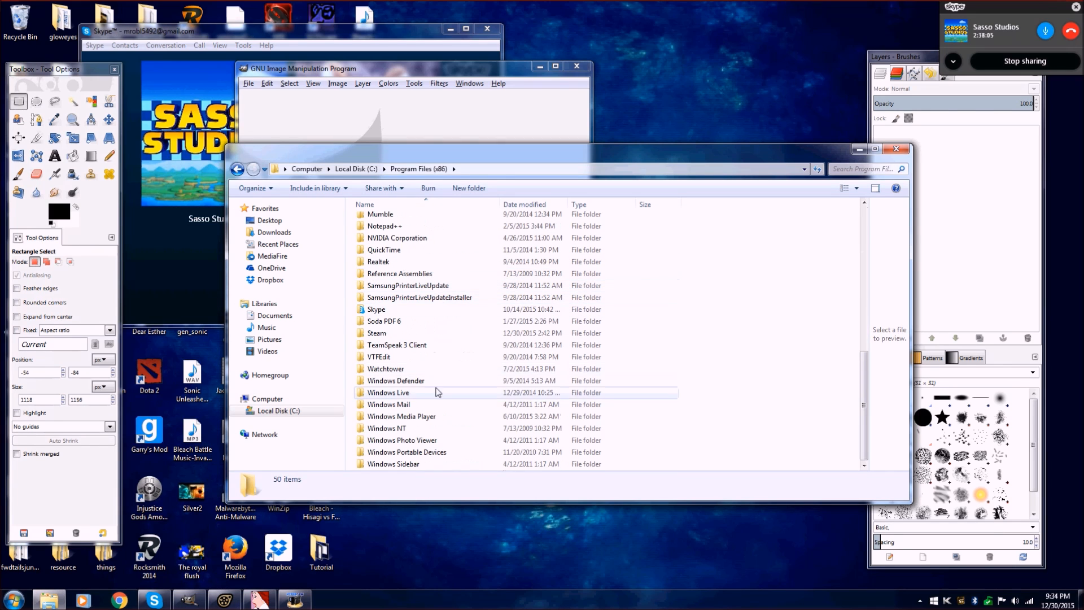
double_click(377, 332)
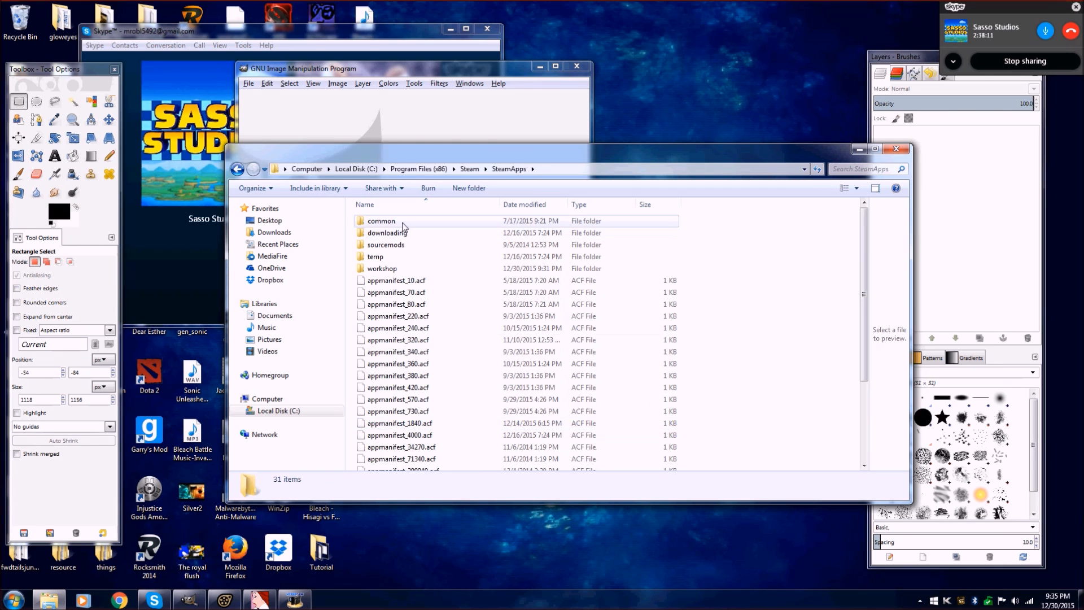
double_click(380, 221)
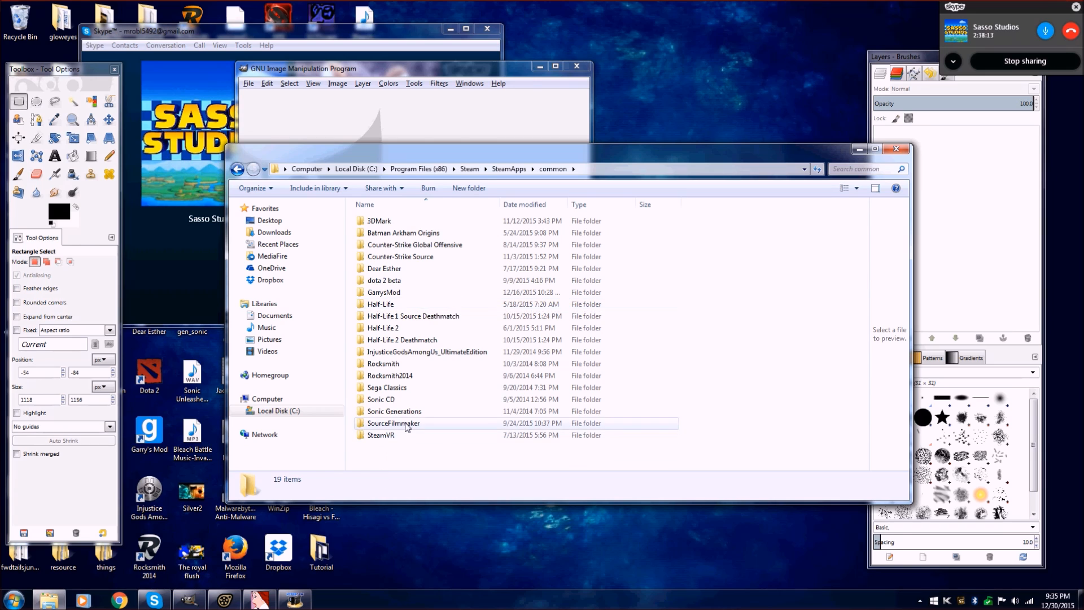
double_click(393, 422)
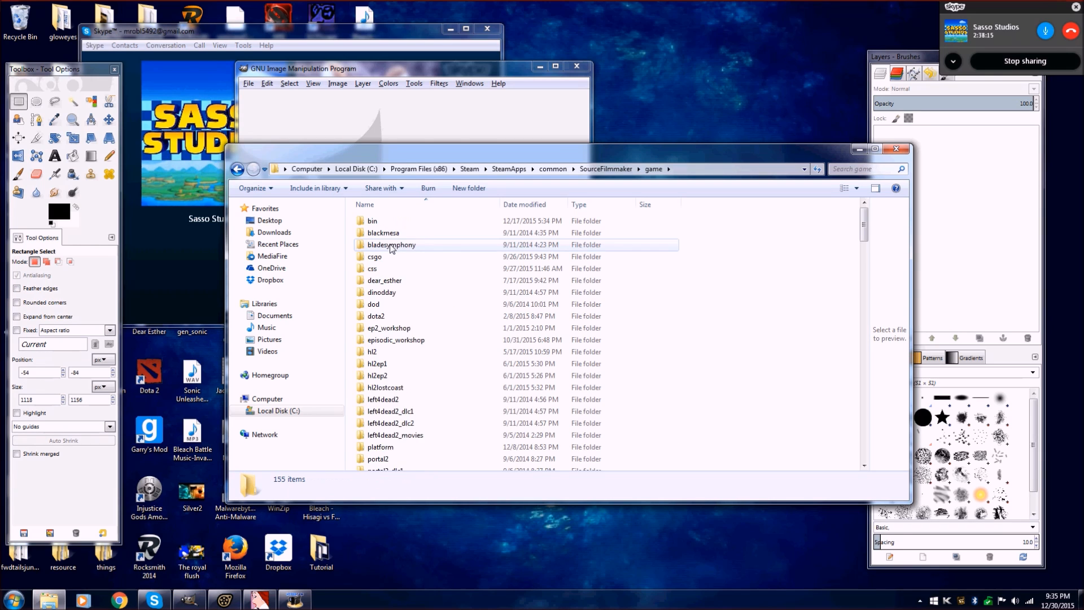
Step: Continue through game\workshop\materials\models\apocmodels\sonicgenerations into the moderntails folder
scroll("down", 3)
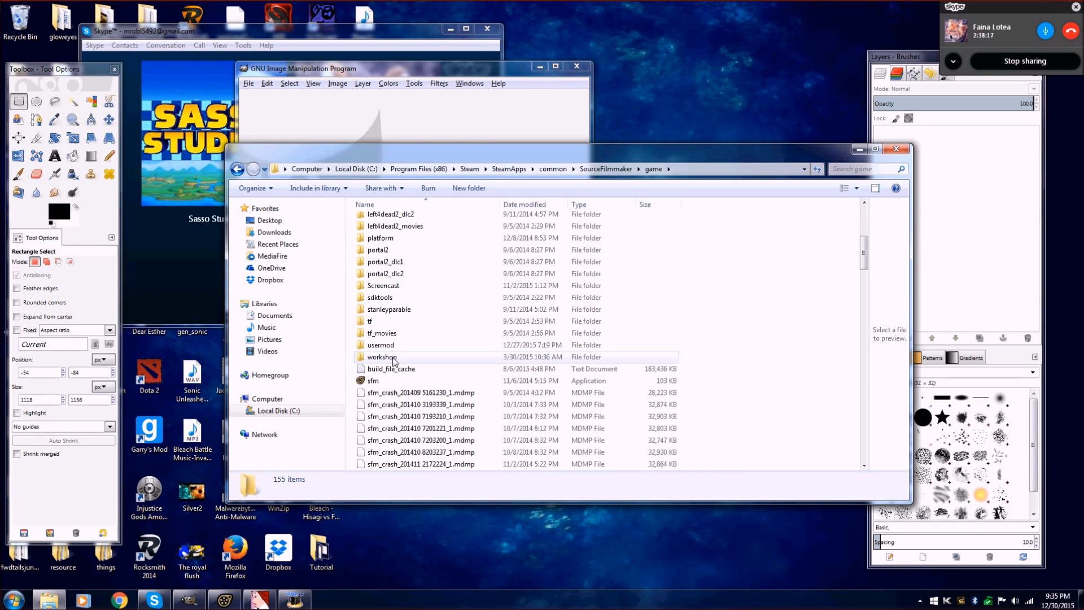
double_click(382, 357)
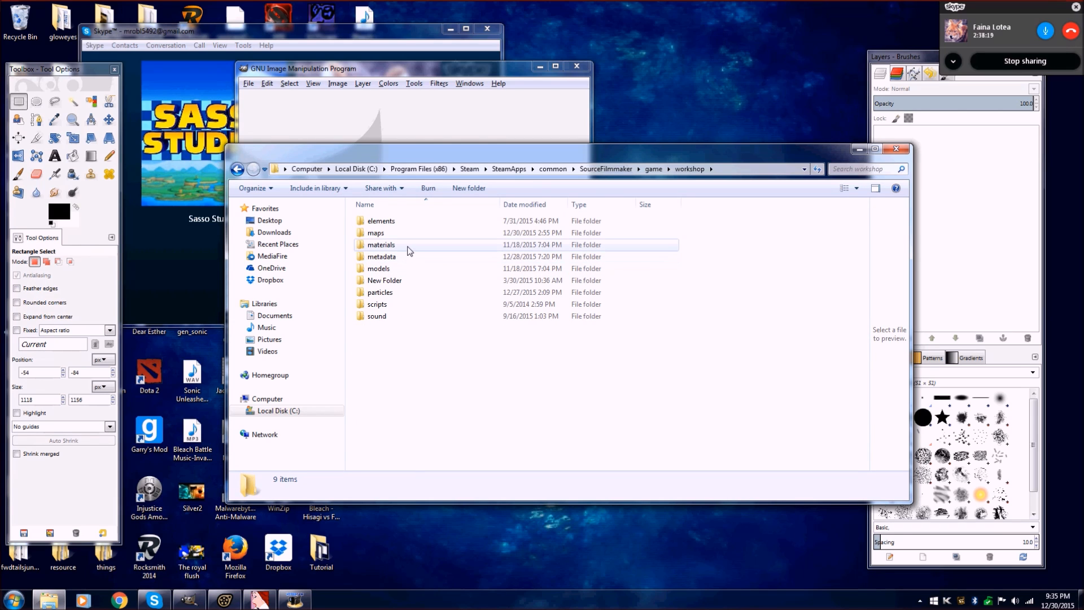
double_click(381, 244)
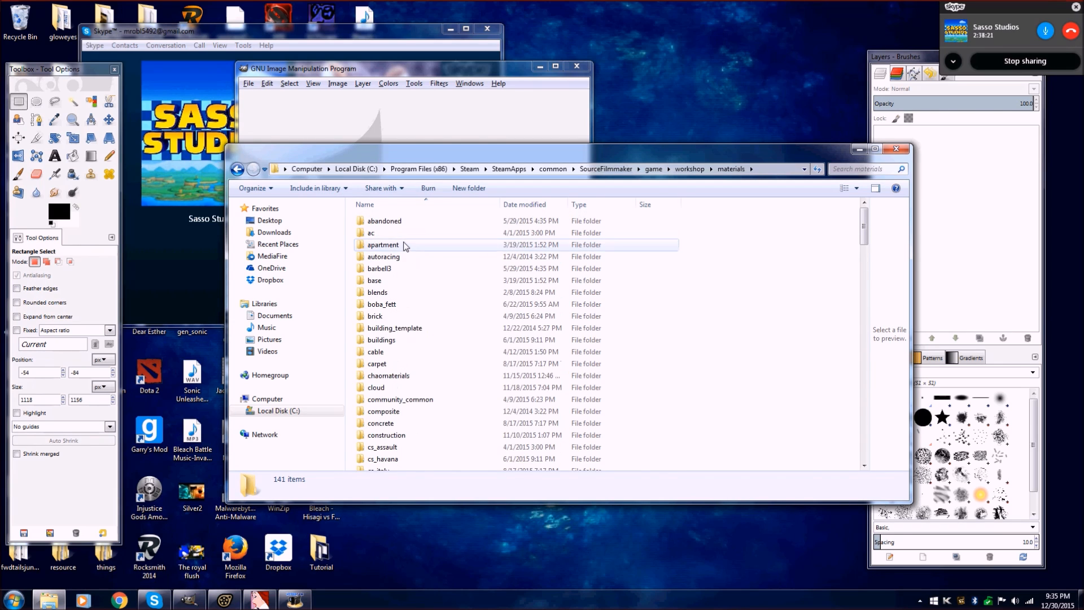
scroll("down", 3)
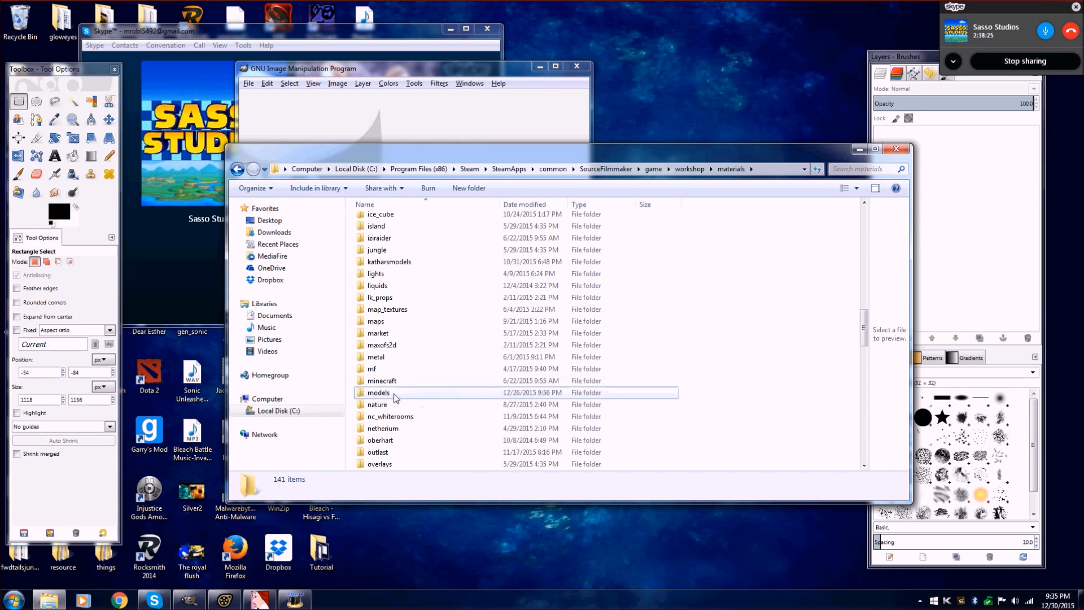
double_click(380, 392)
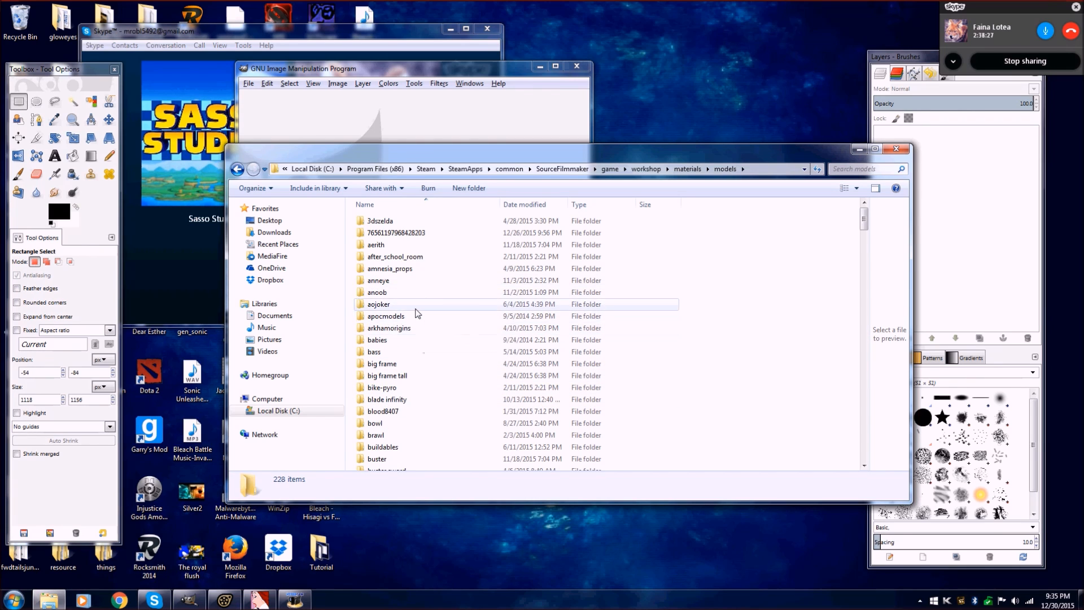
double_click(385, 316)
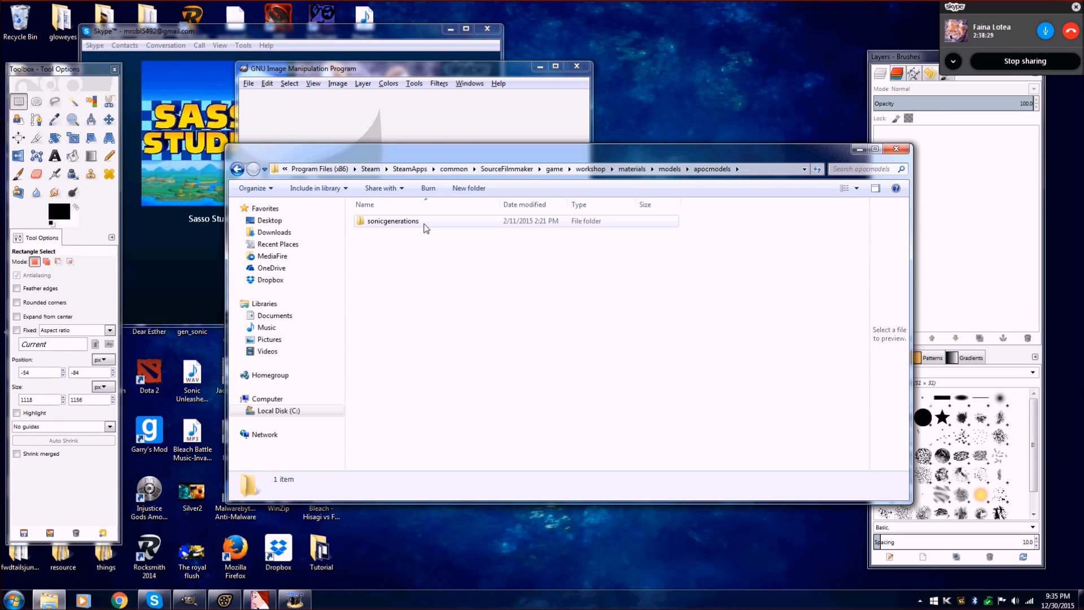
double_click(392, 221)
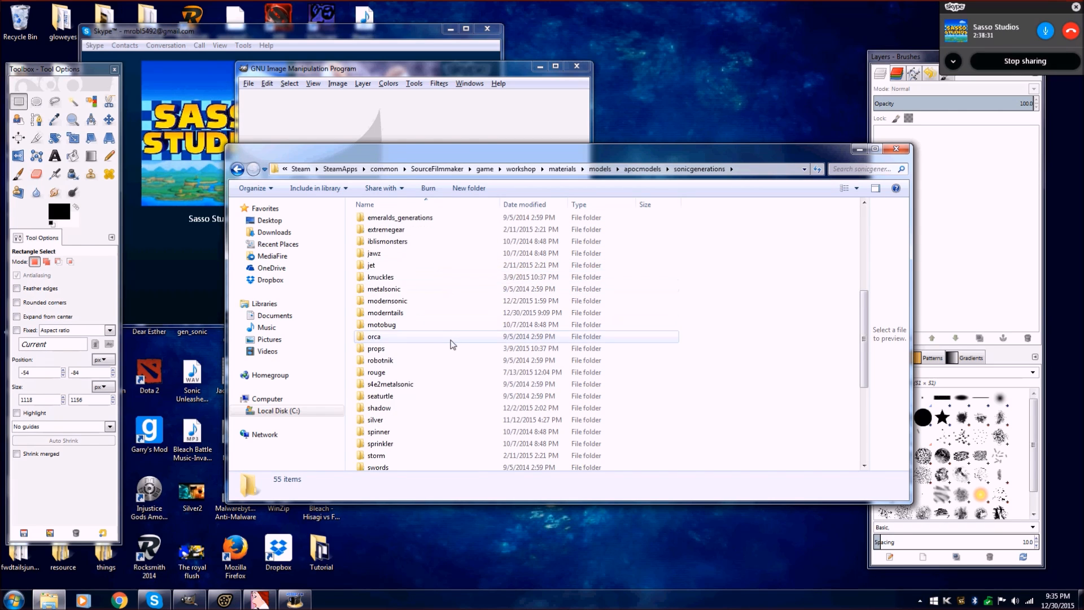
double_click(388, 313)
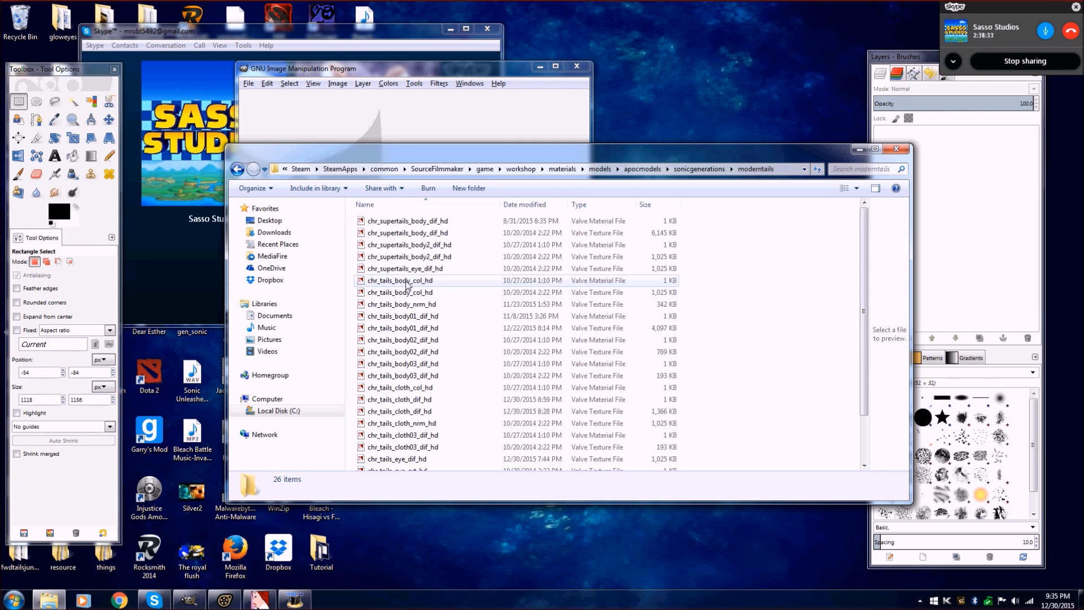
mouse_move(415, 247)
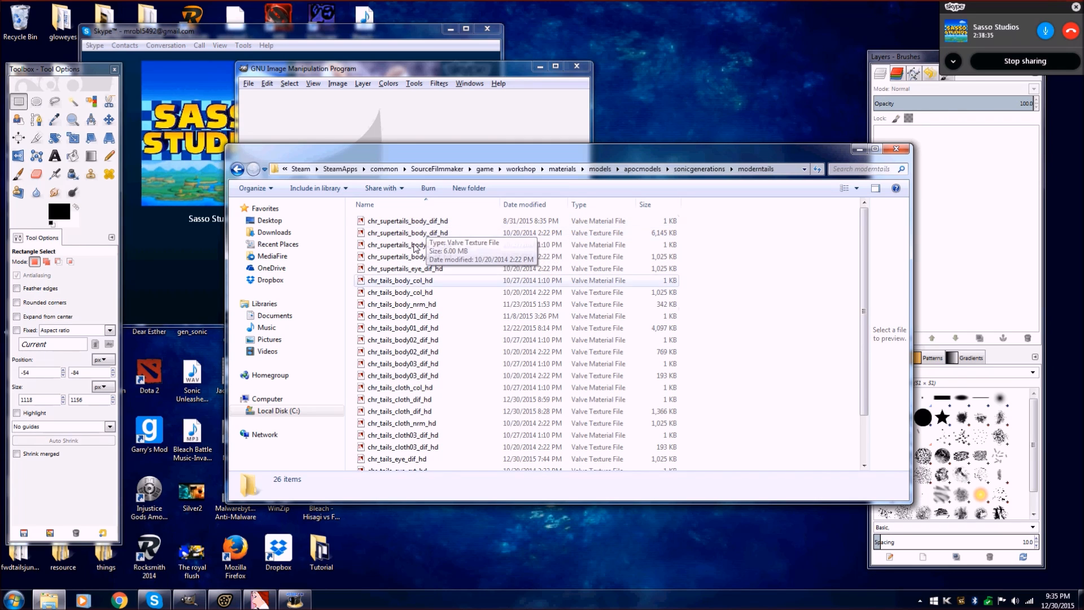
scroll("down", 3)
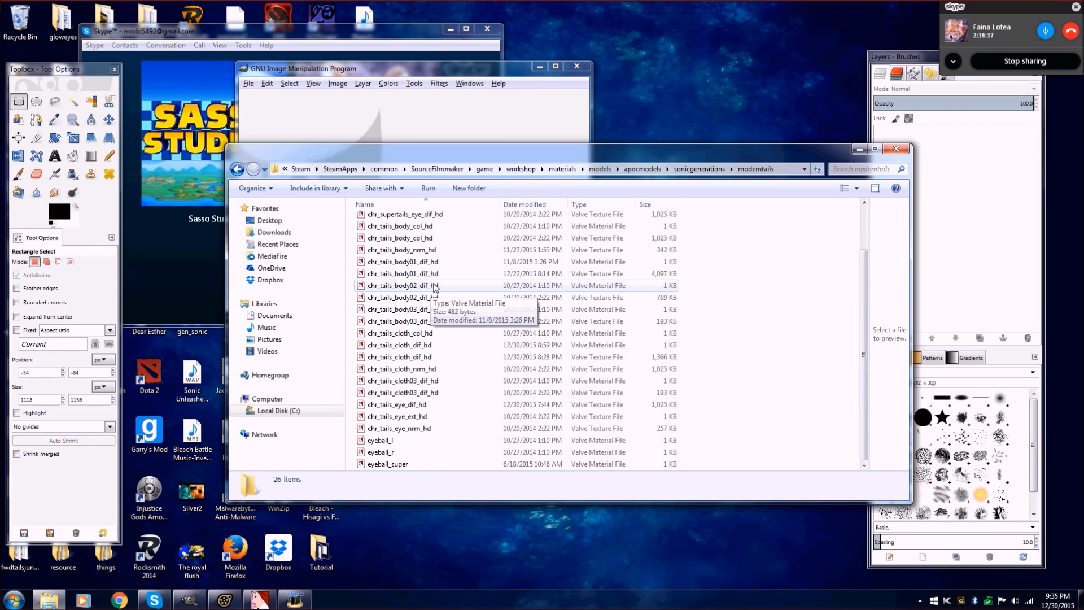
mouse_move(464, 404)
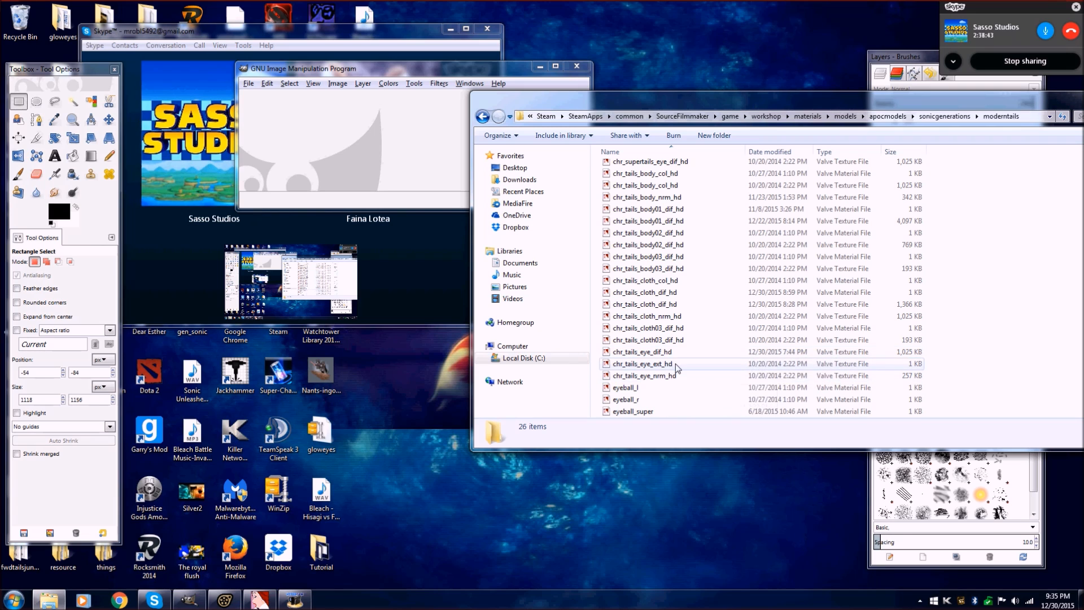
Step: Try opening the chr_tails_eye_ext_hd texture and dismiss the failed-to-start error
double_click(642, 362)
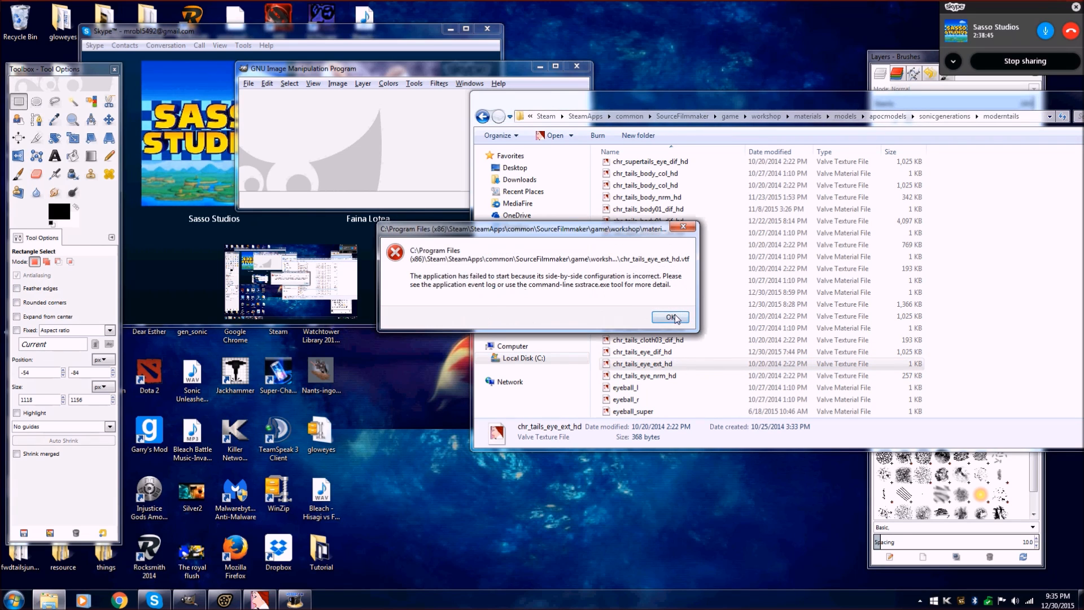
left_click(667, 316)
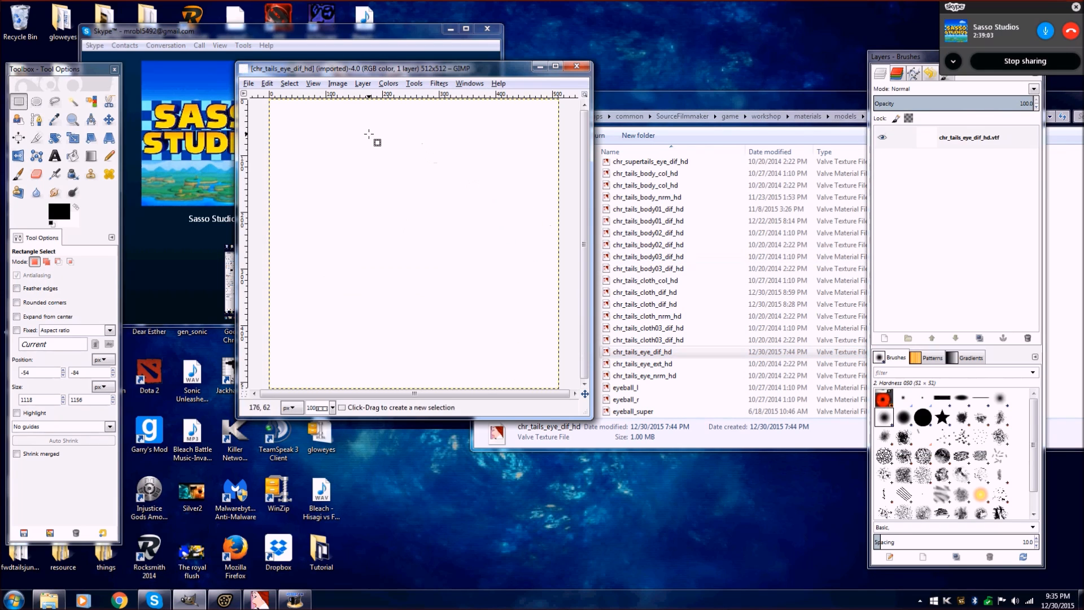
mouse_move(269, 125)
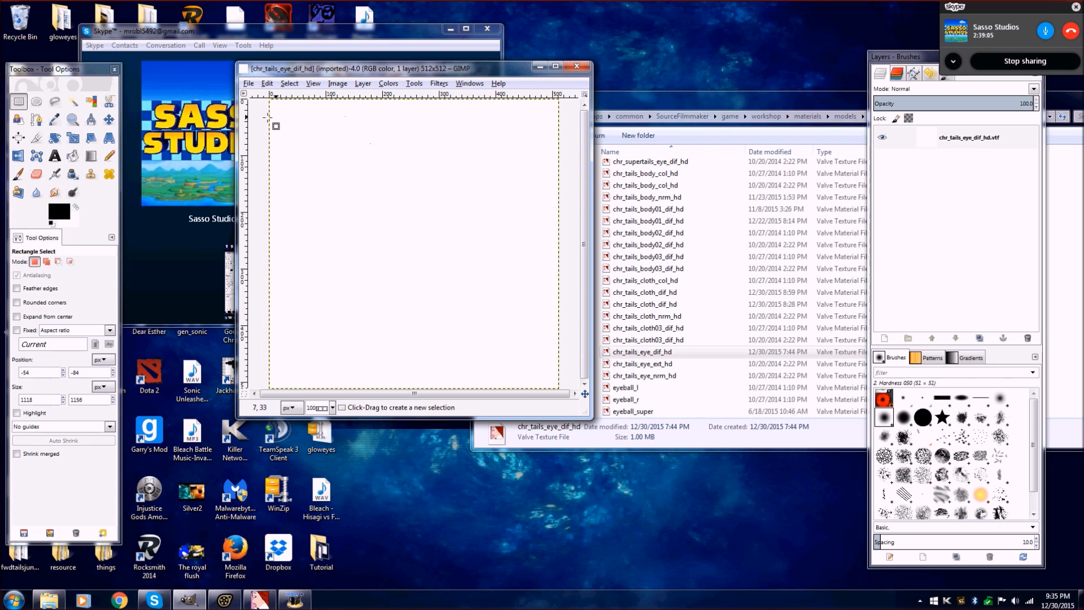
mouse_move(339, 150)
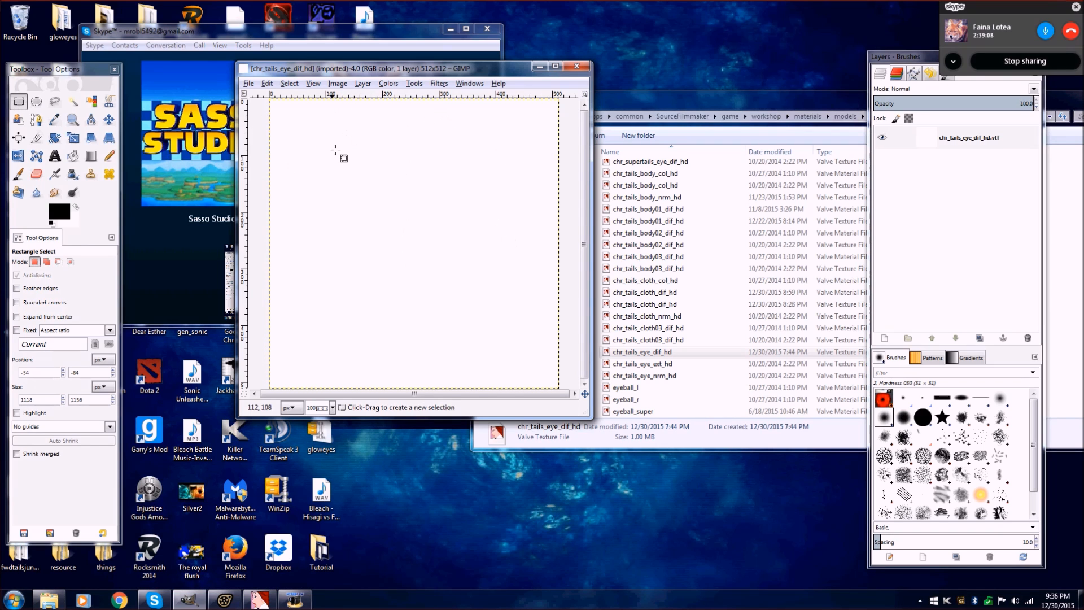
mouse_move(527, 165)
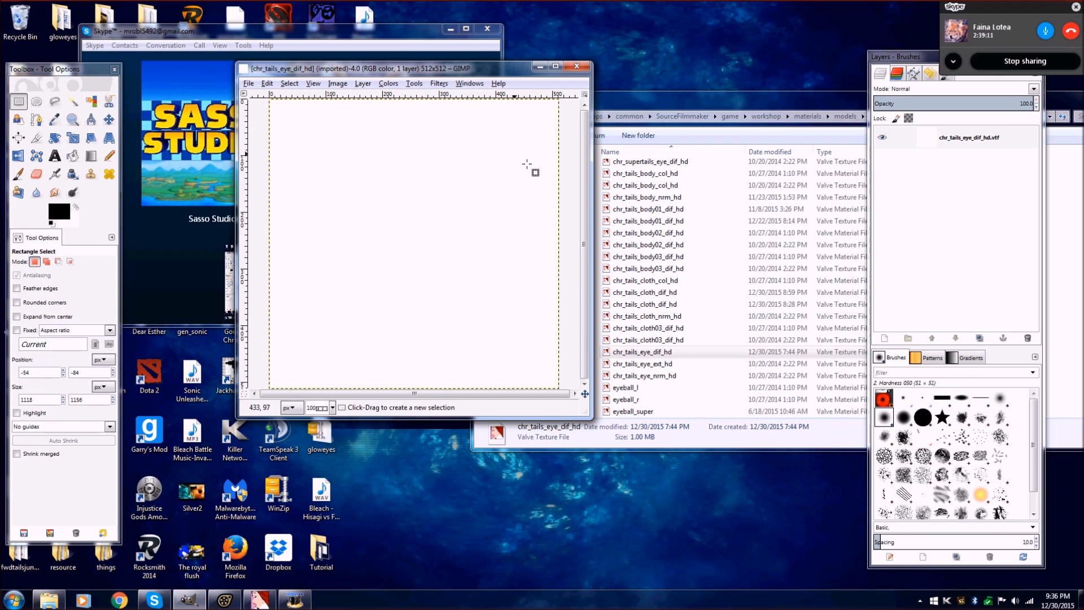
mouse_move(524, 177)
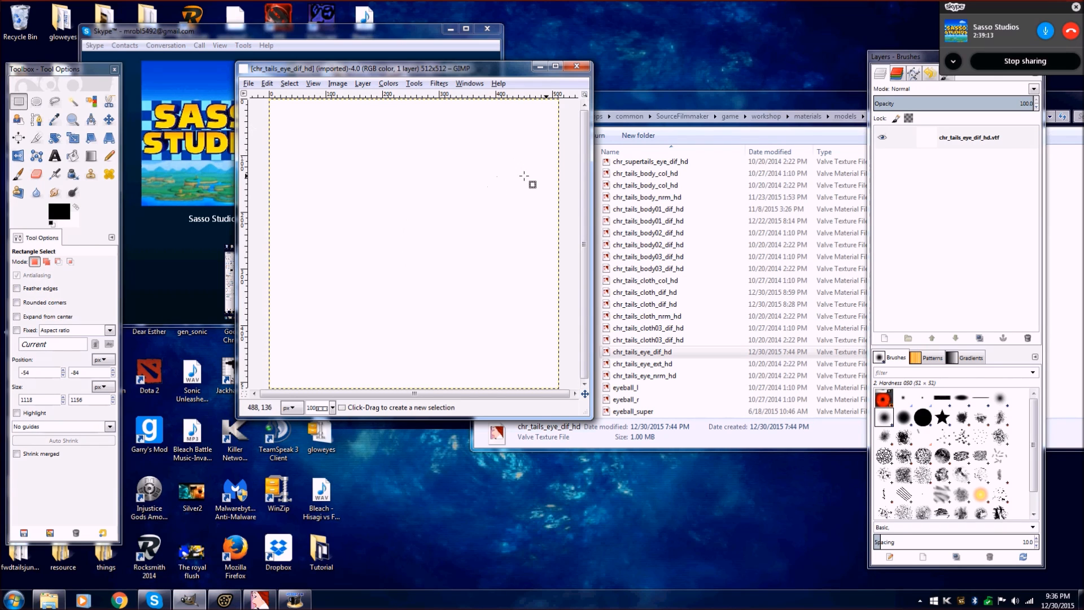
mouse_move(453, 257)
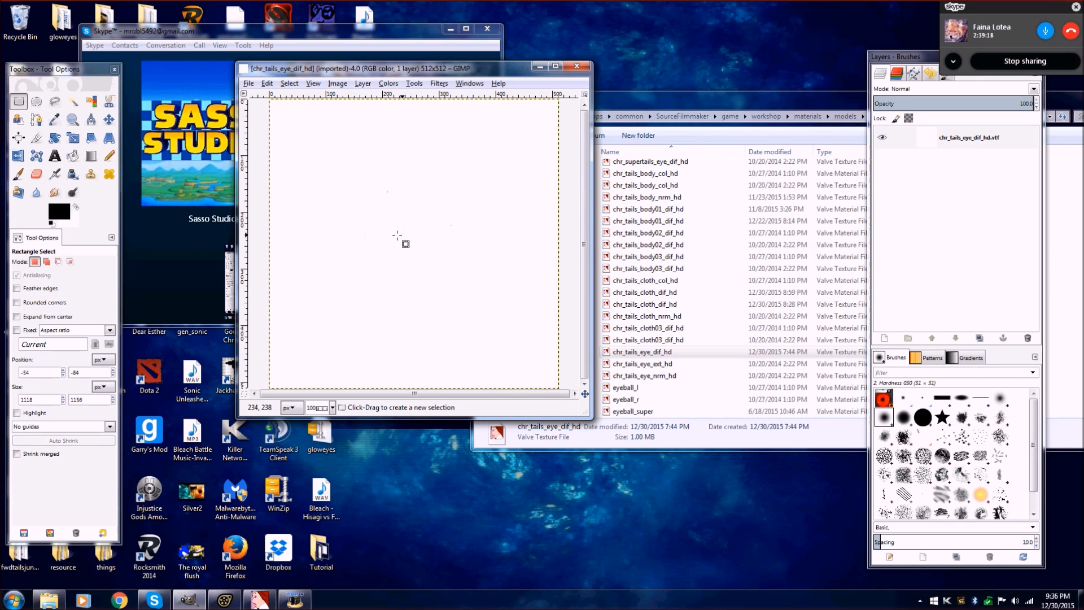
mouse_move(522, 233)
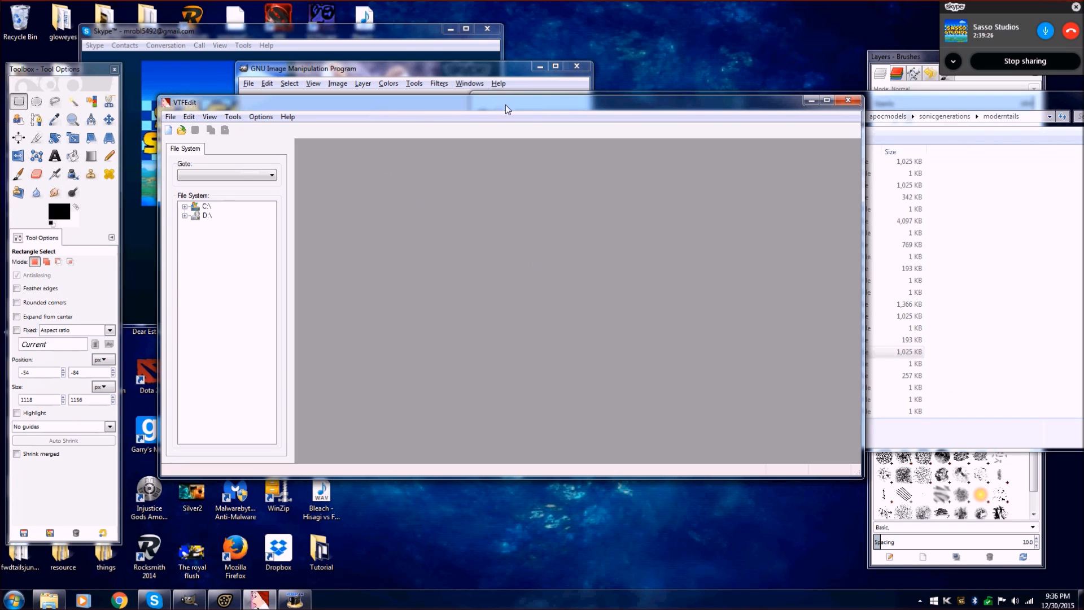
Step: Load chr_tails_eye_dif_hd.vtf in VTFEdit and export it as a TGA into the tests folder
left_click(643, 351)
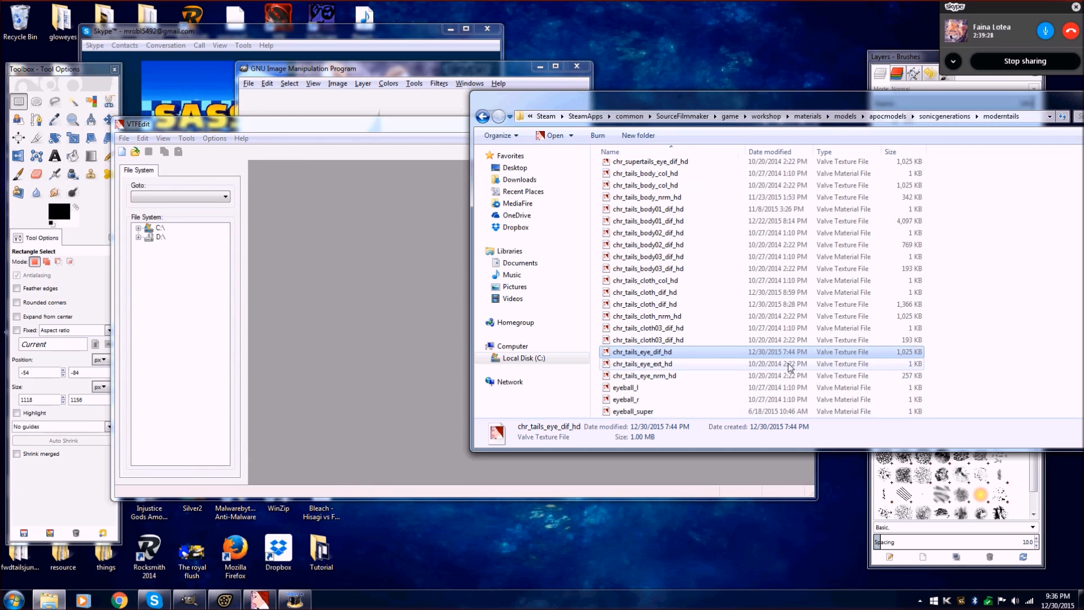
double_click(641, 351)
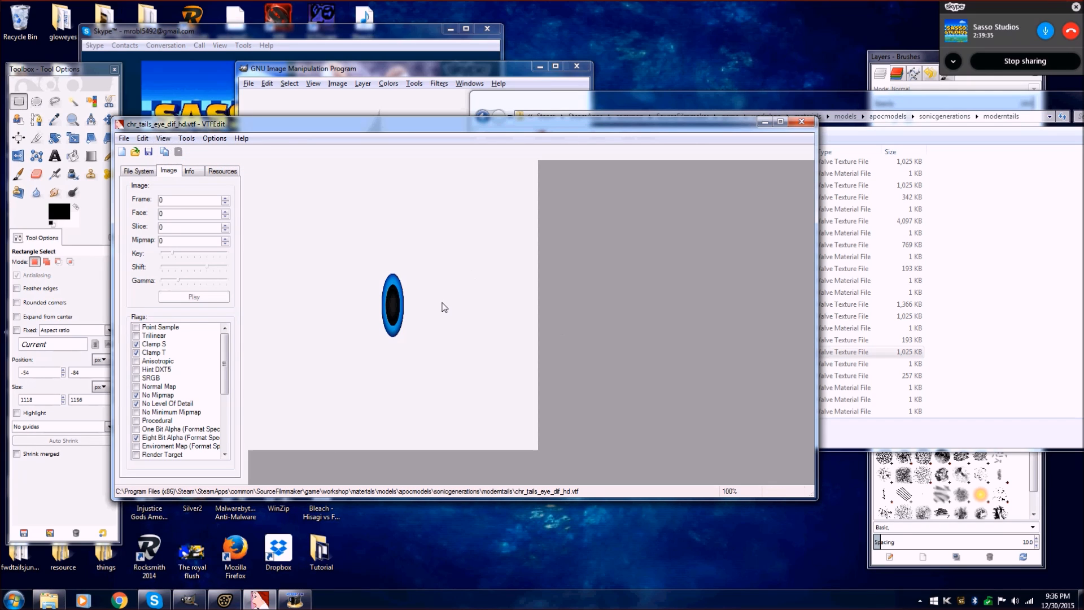
mouse_move(399, 329)
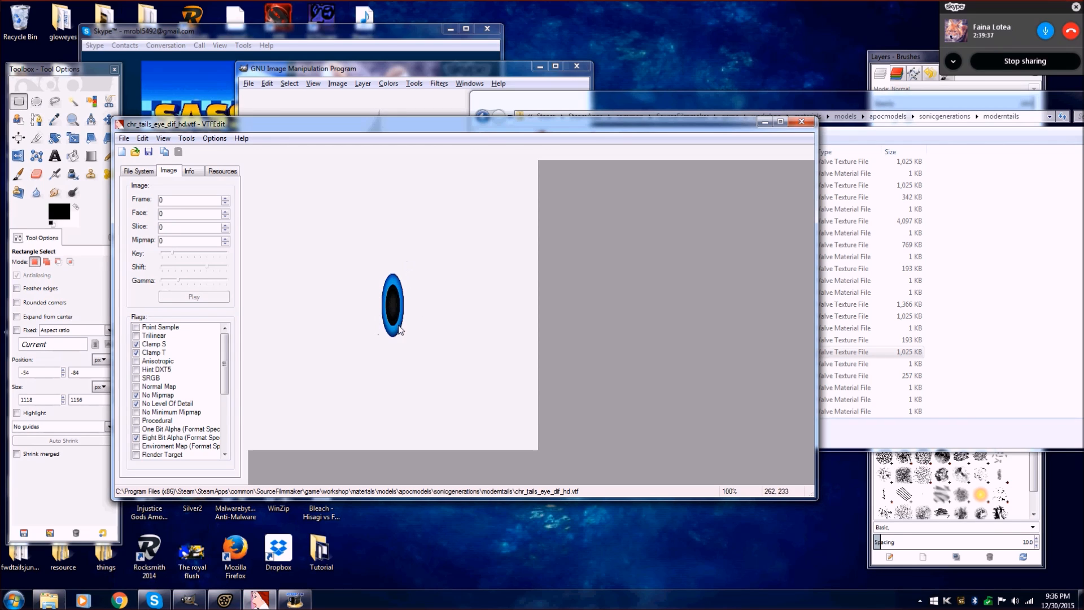
left_click(124, 138)
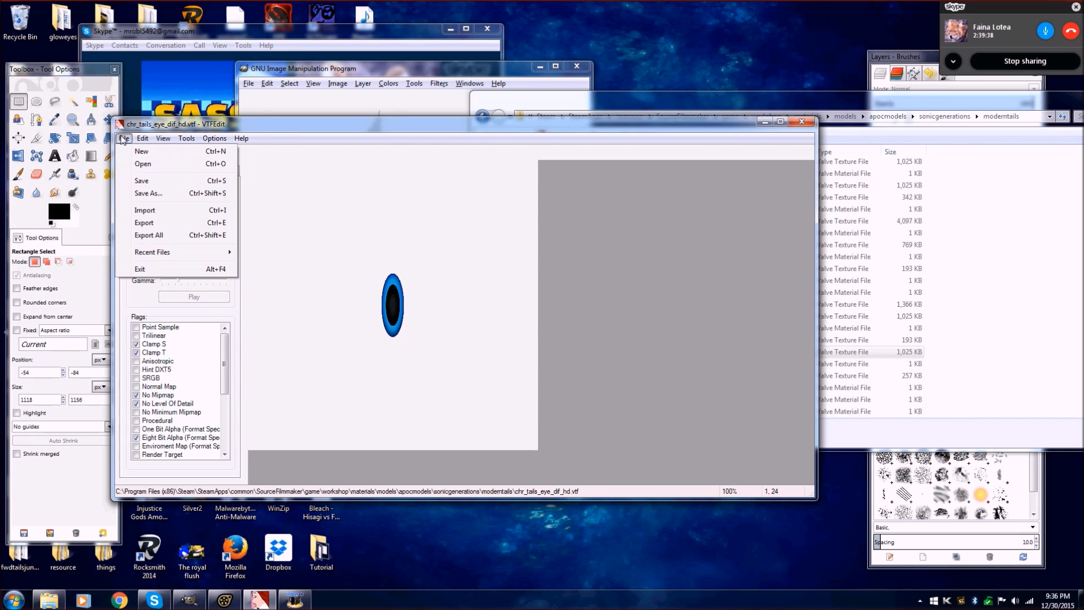
left_click(143, 222)
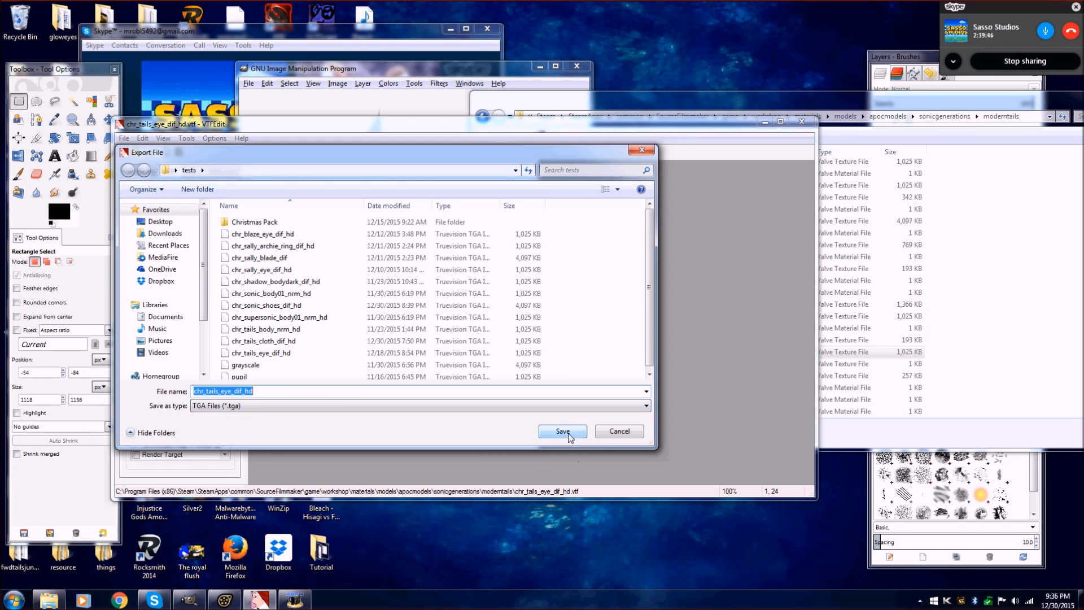
left_click(562, 431)
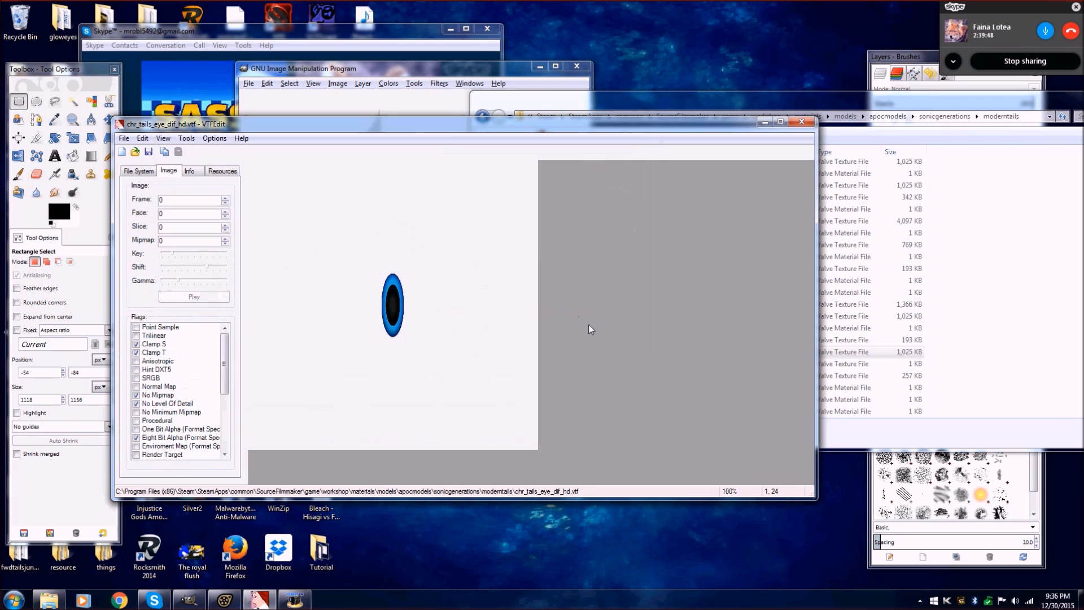
Step: Run Tools > Convert Folder on the tests folder to turn its TGAs into VTFs with VMT files
left_click(187, 137)
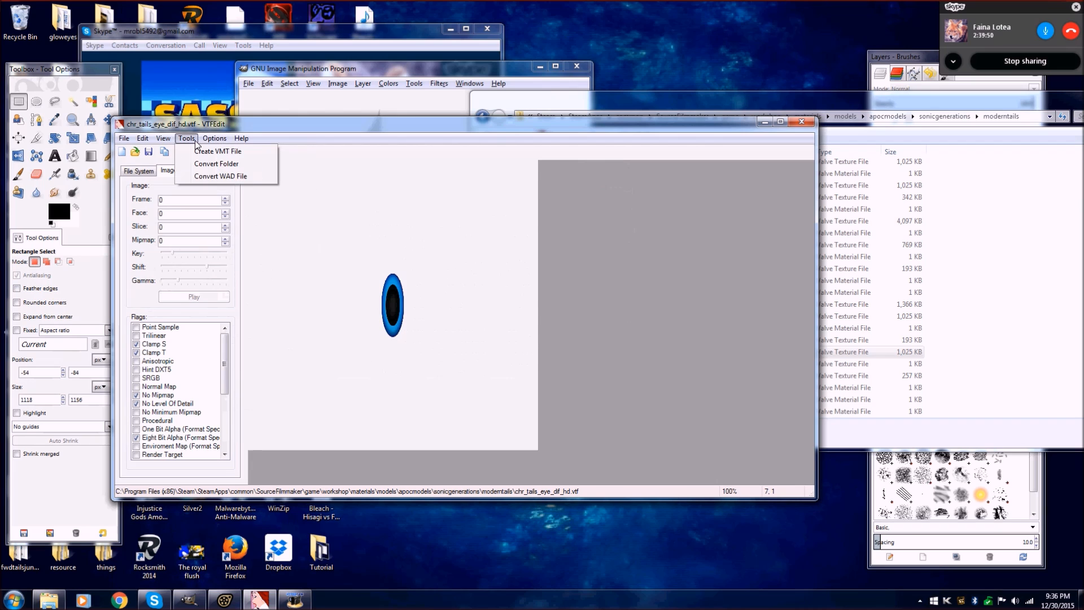
mouse_move(220, 176)
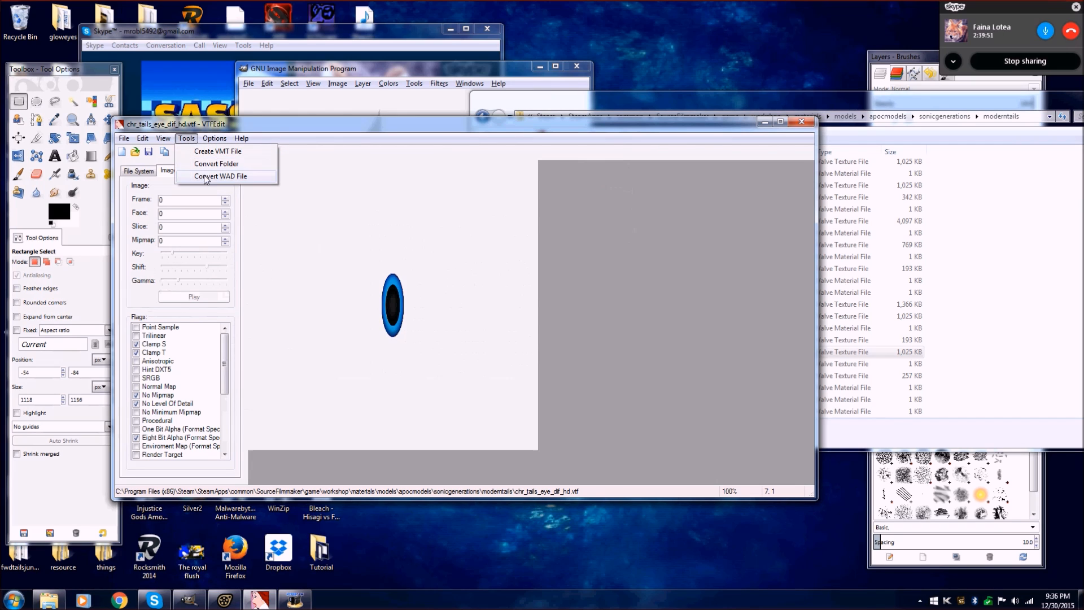
left_click(216, 162)
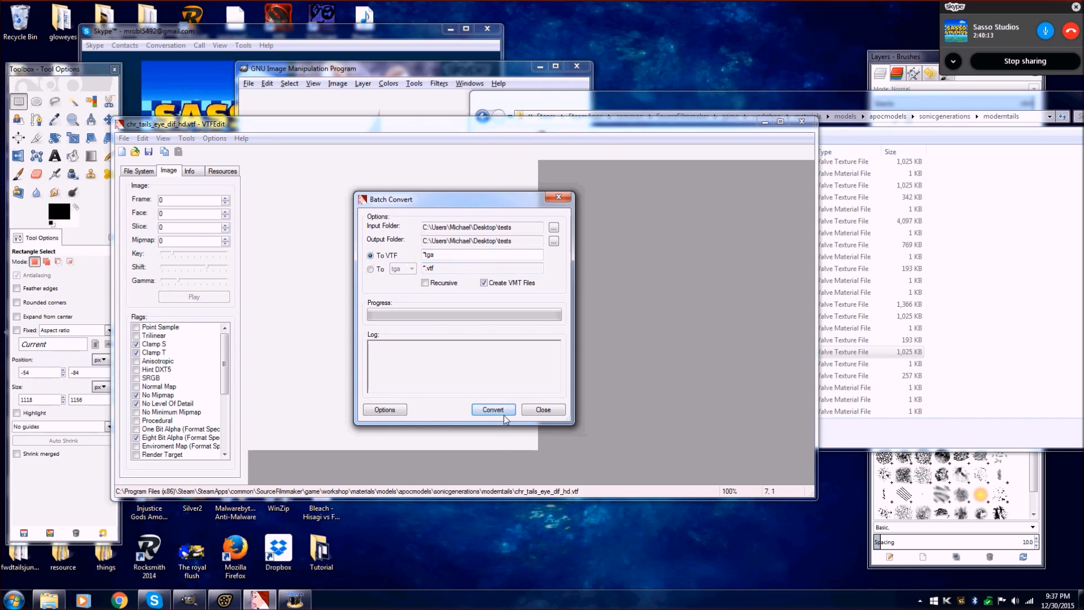
left_click(494, 409)
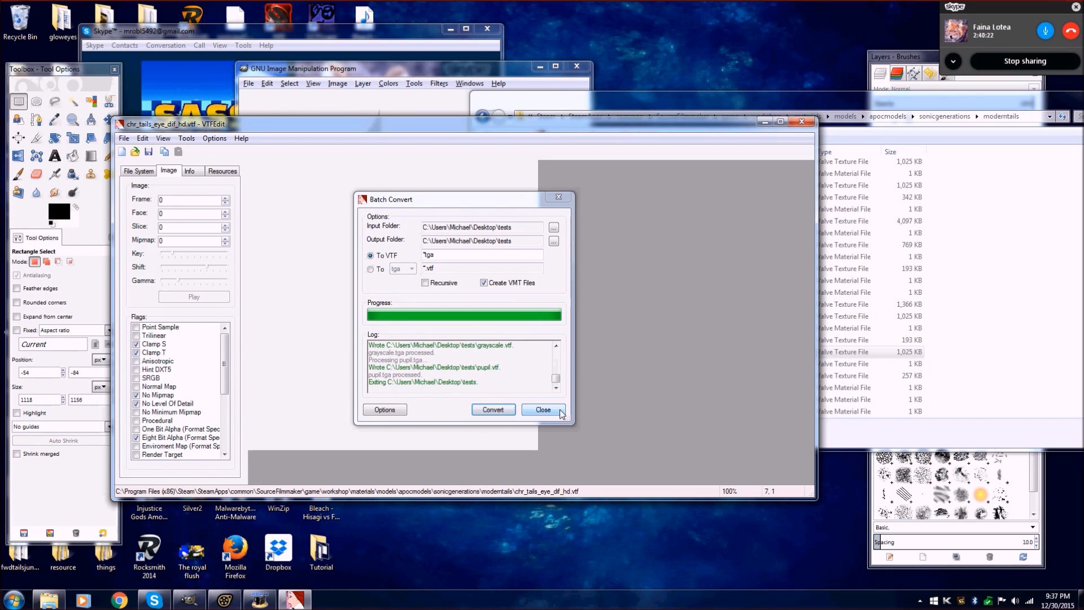
left_click(543, 409)
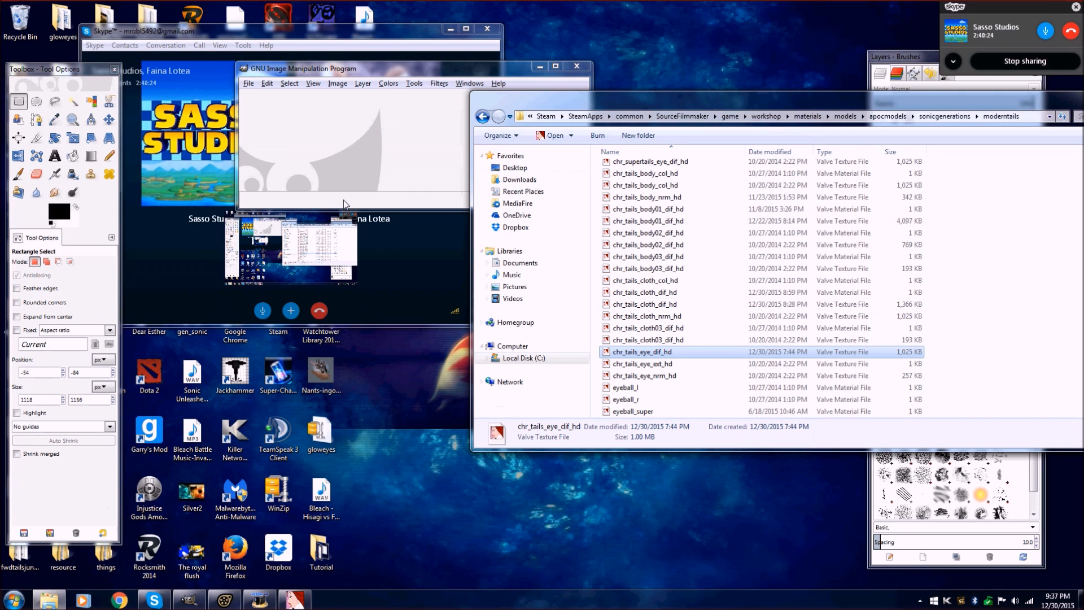
Step: Browse a new Explorer window to the tests folder and scroll to the converted chr_tails_eye_dif_hd.vtf
left_click(12, 598)
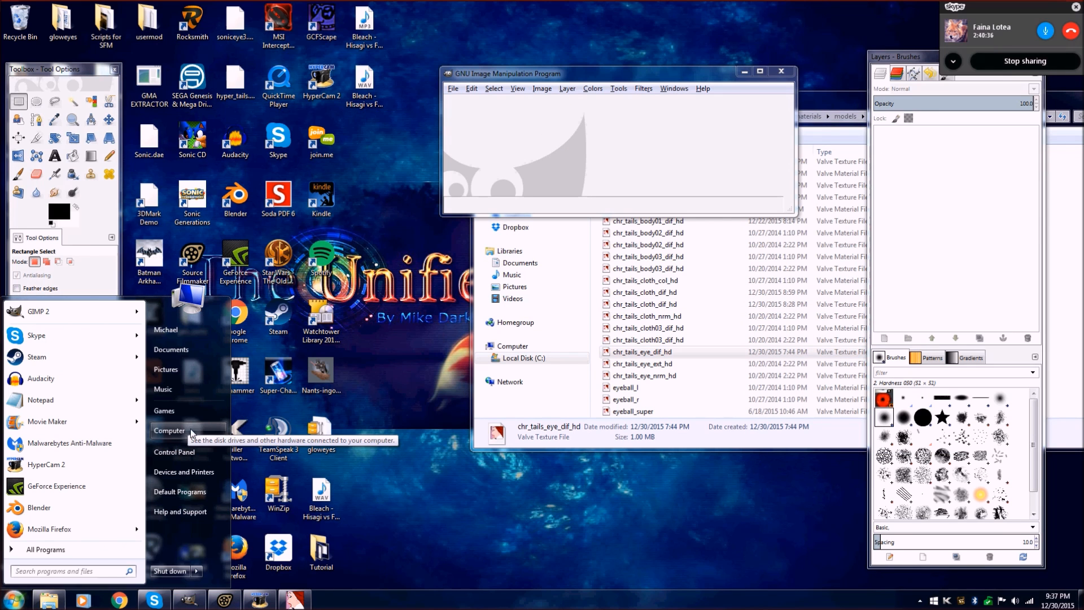
left_click(169, 430)
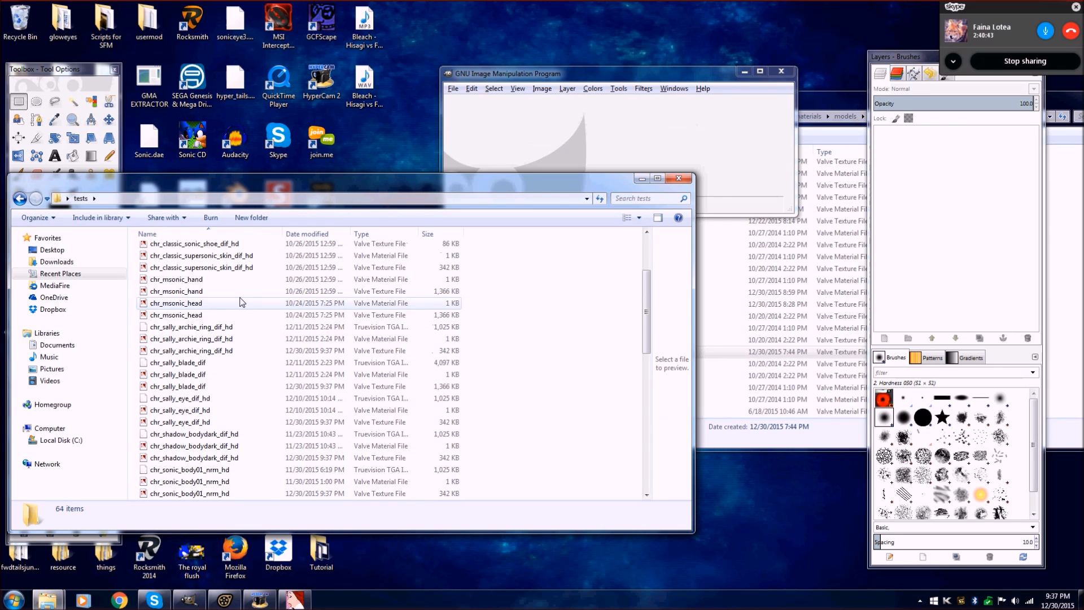
scroll("down", 3)
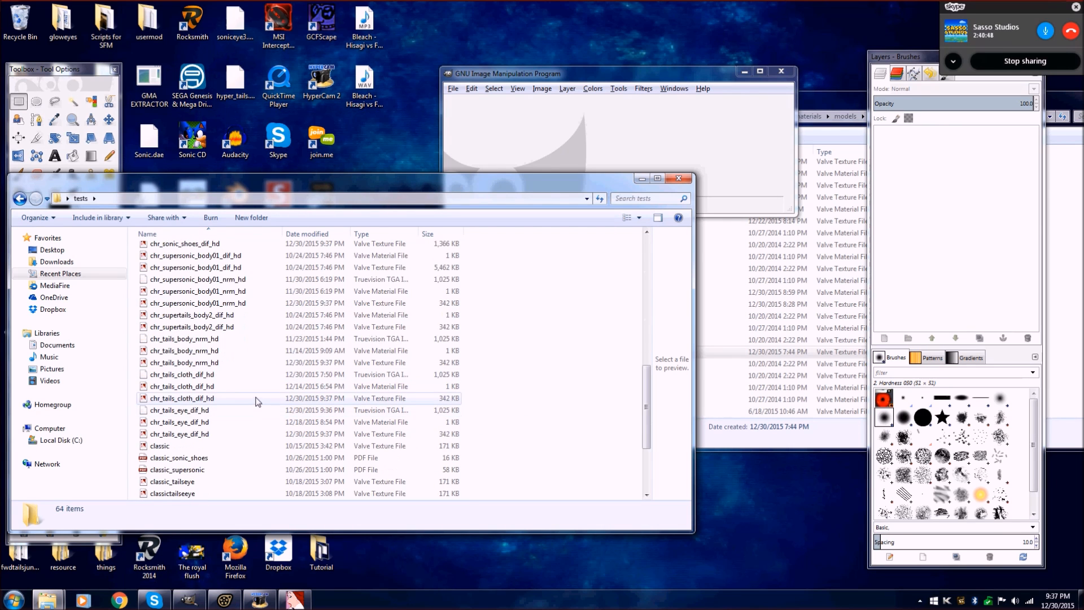
mouse_move(235, 304)
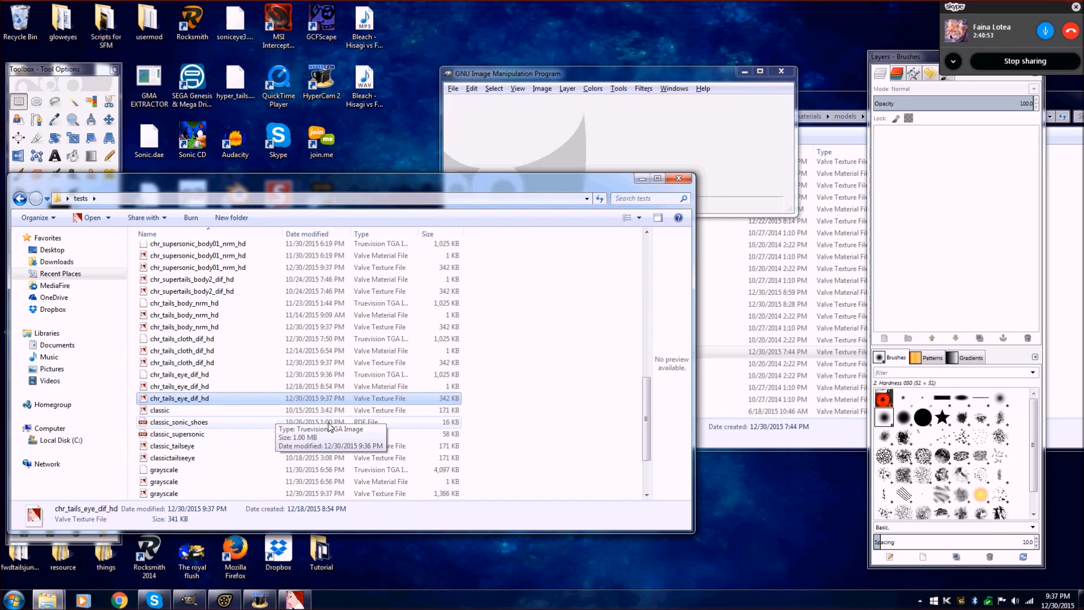
mouse_move(400, 401)
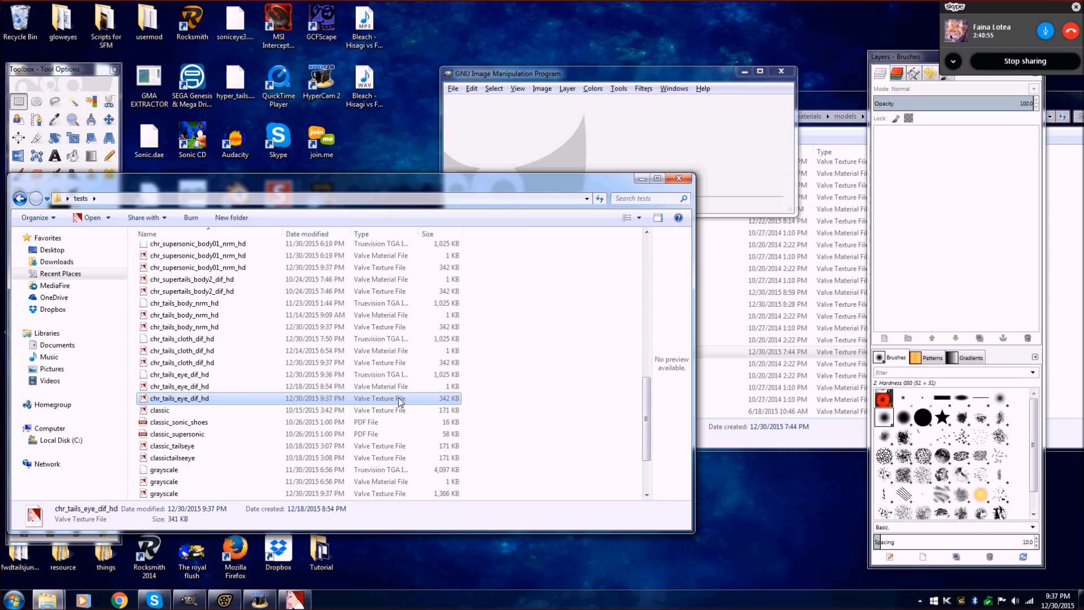
mouse_move(217, 407)
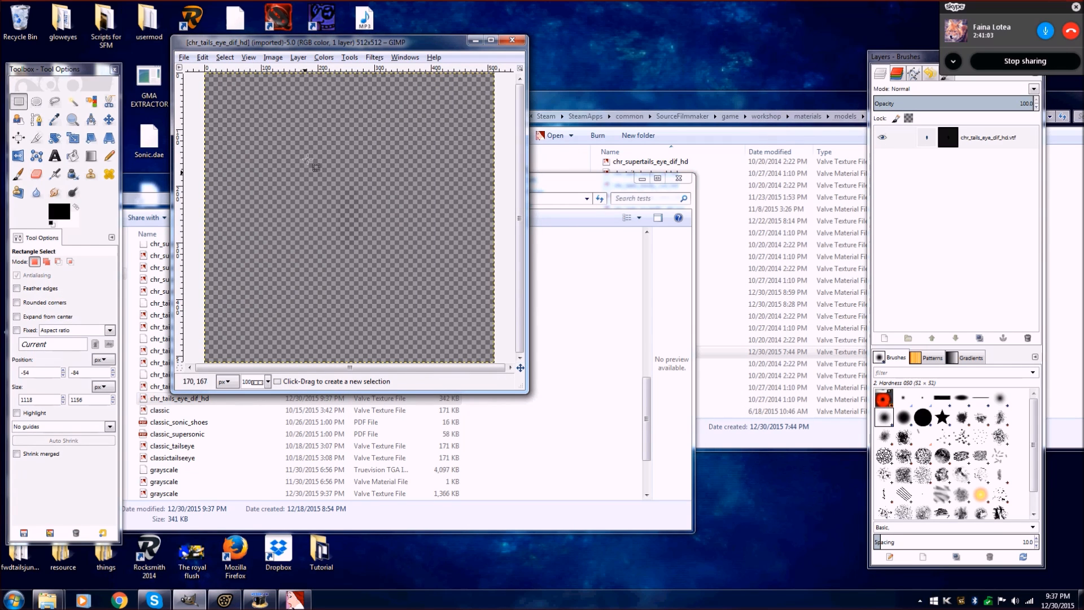
Step: Select the imported texture layer in GIMP and bring up Explorer at Recent Places
right_click(987, 136)
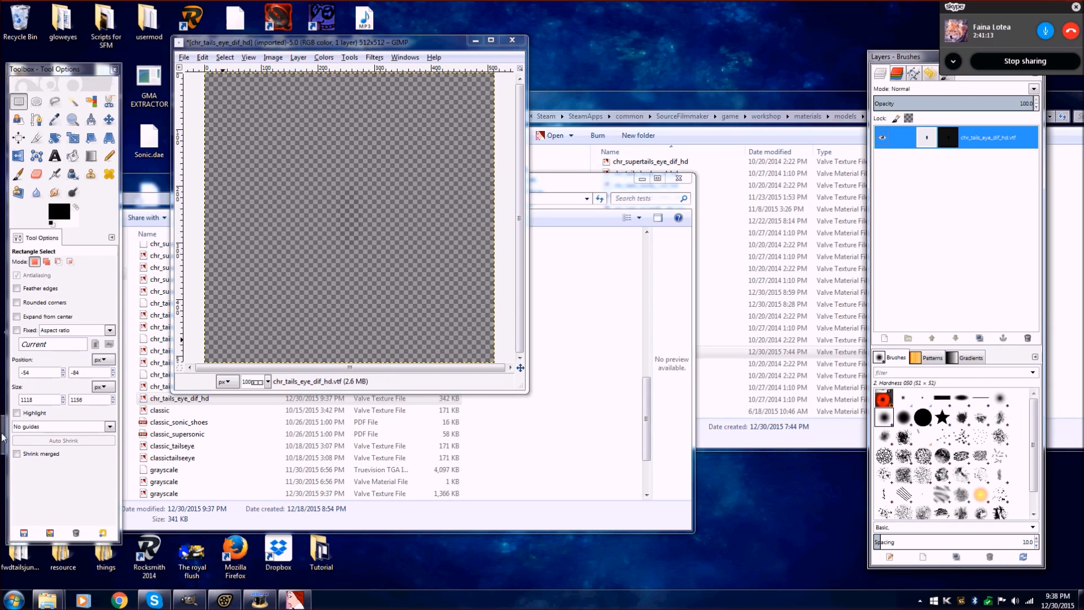
left_click(11, 599)
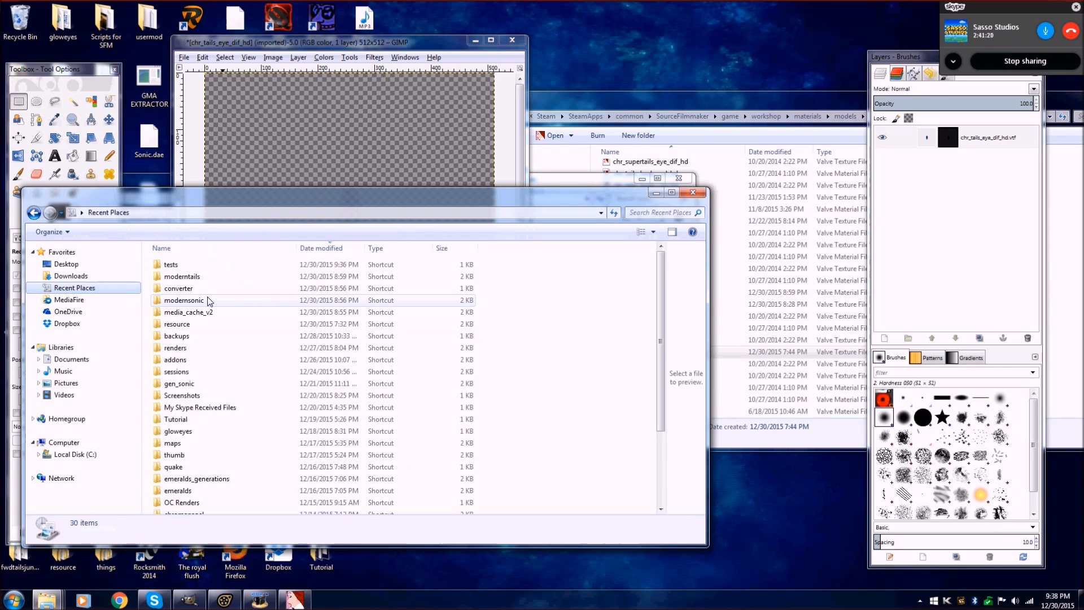
Step: Drop BLUE EYE.png from the converter folder onto the image as a new layer and select it
double_click(179, 288)
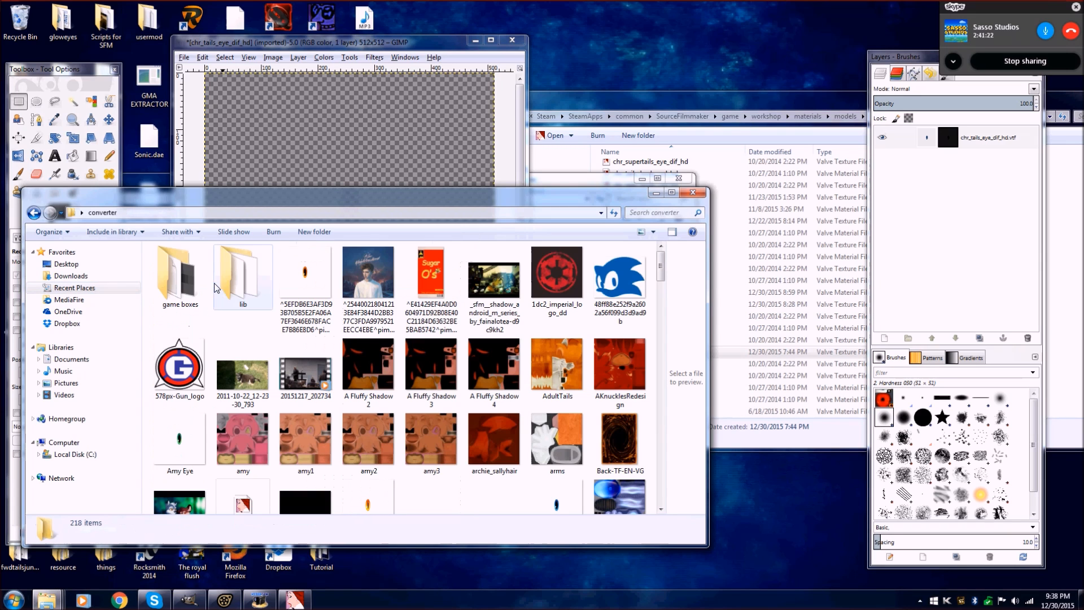
scroll("down", 3)
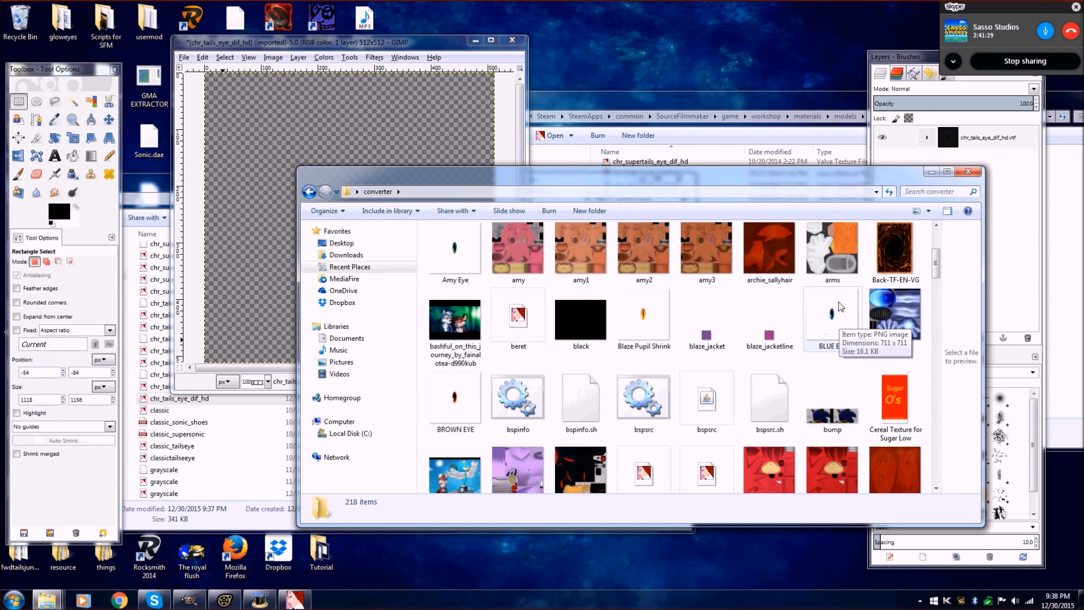
left_click(832, 315)
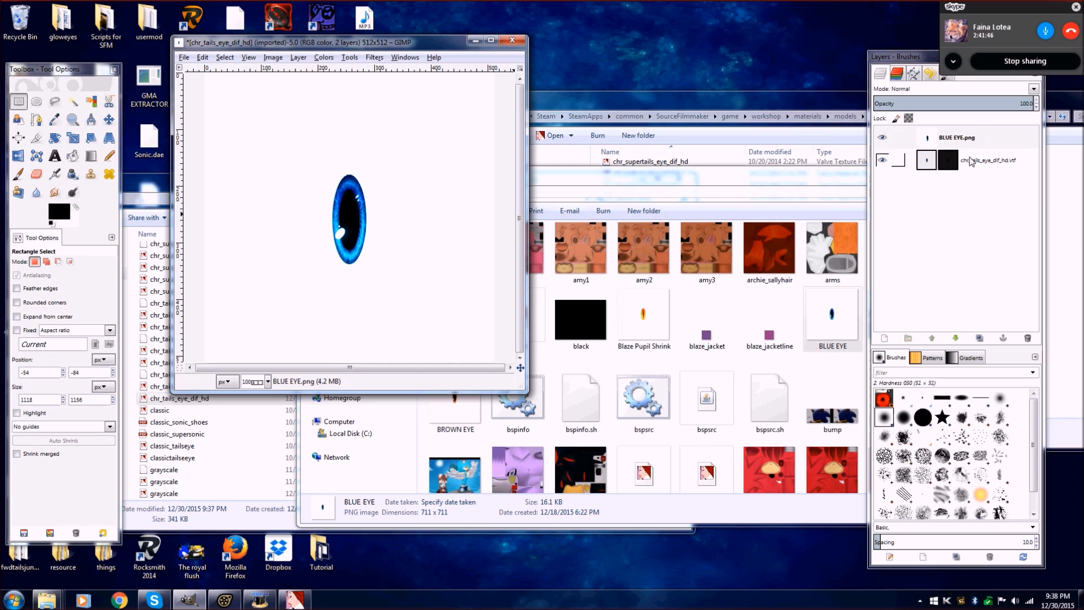
left_click(957, 137)
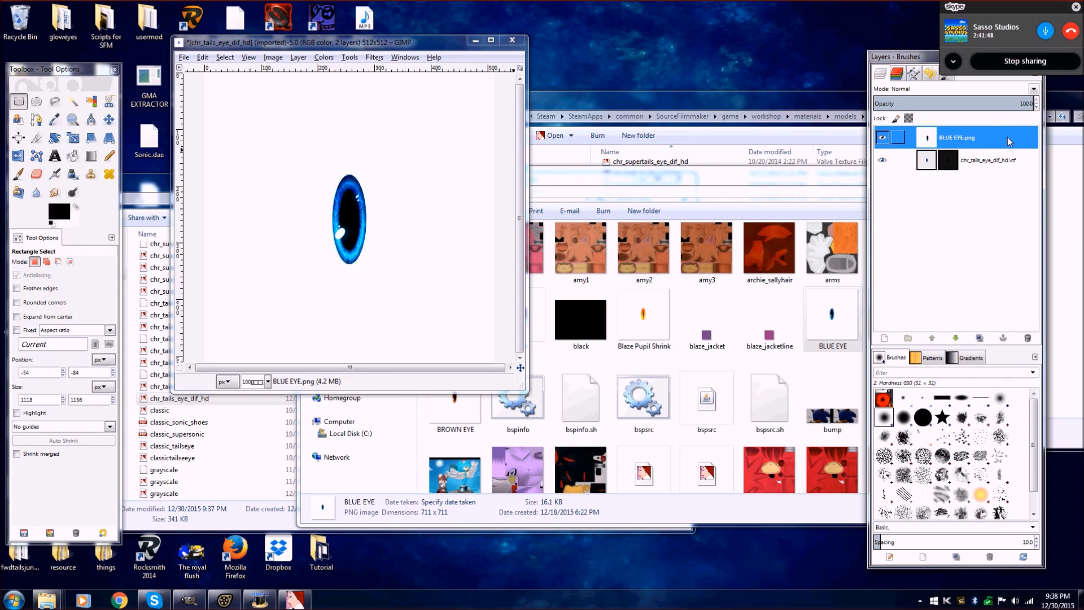
mouse_move(997, 137)
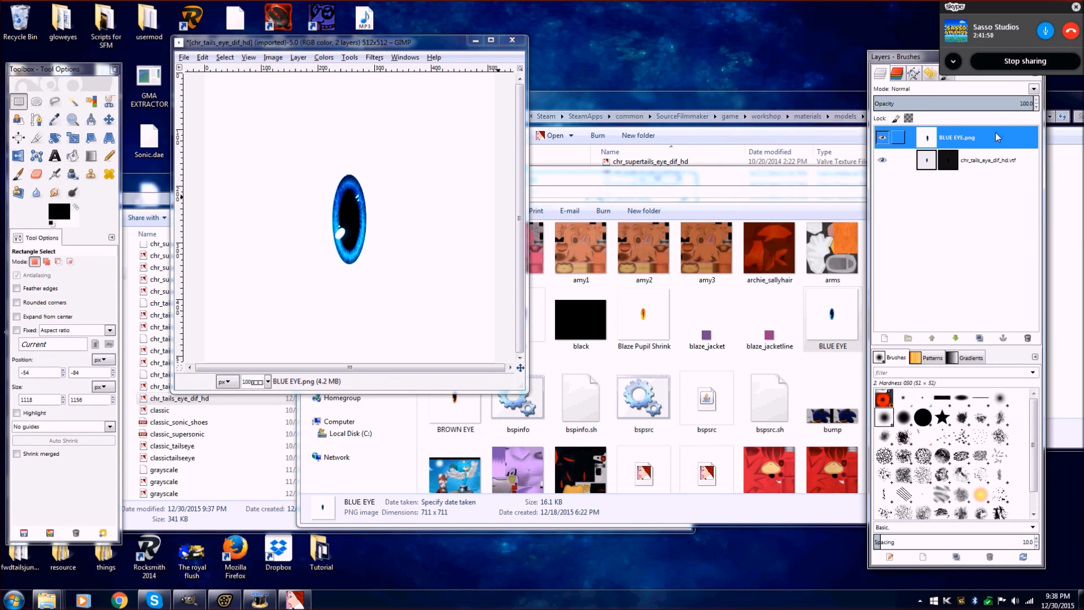
Step: Scale the BLUE EYE layer to 512 px wide via Layer > Scale Layer
left_click(298, 58)
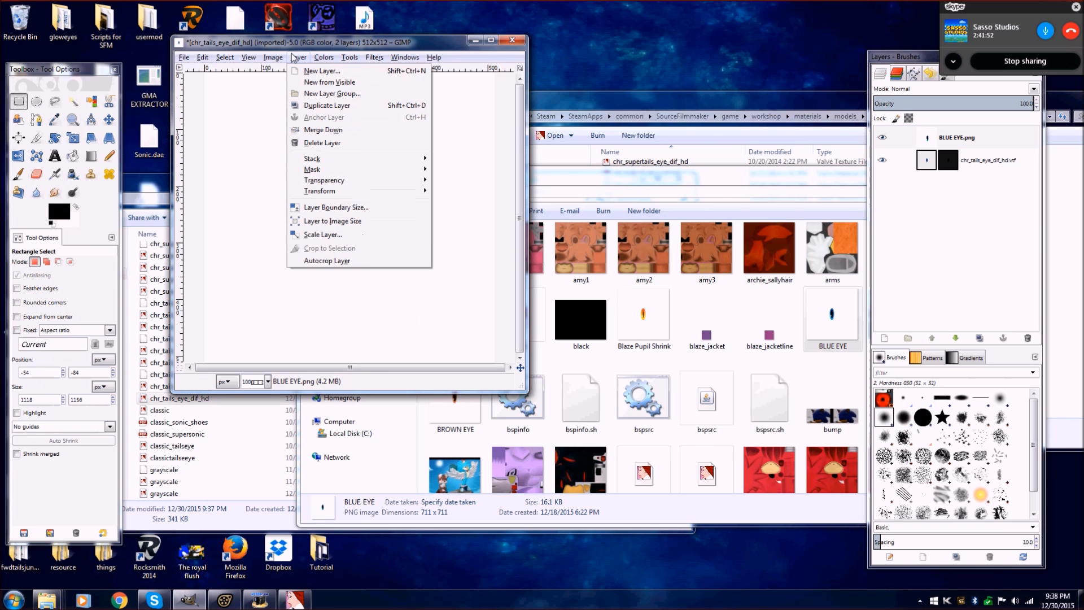
left_click(322, 234)
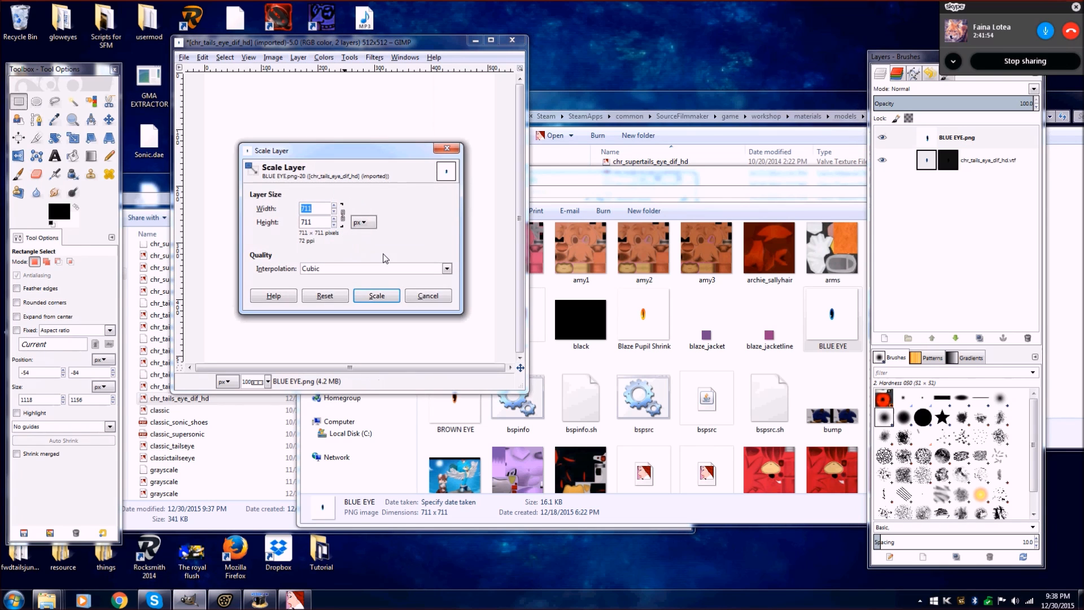
type("512")
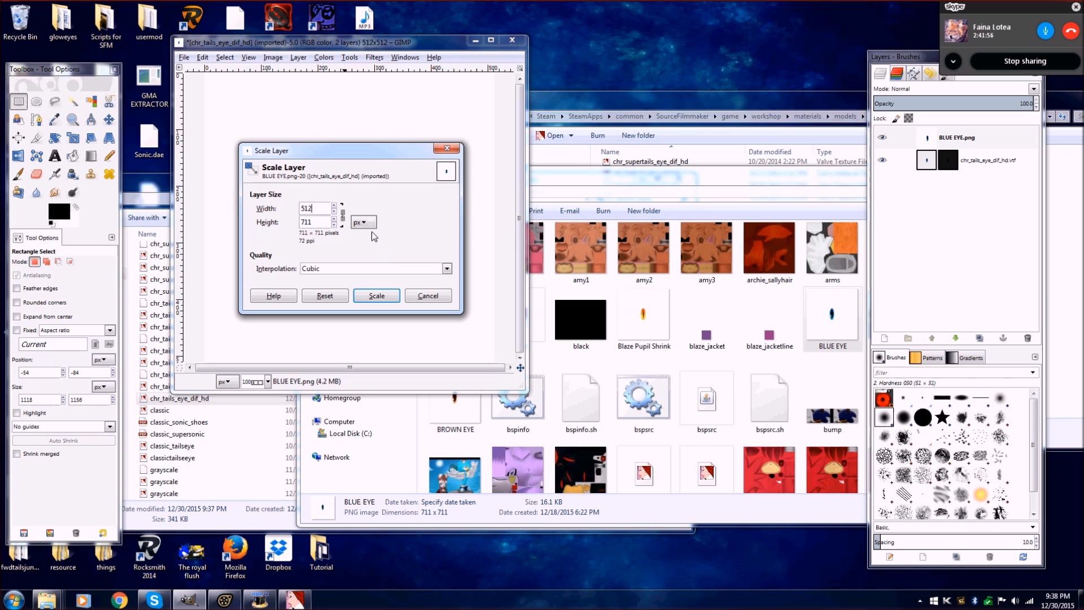
left_click(377, 295)
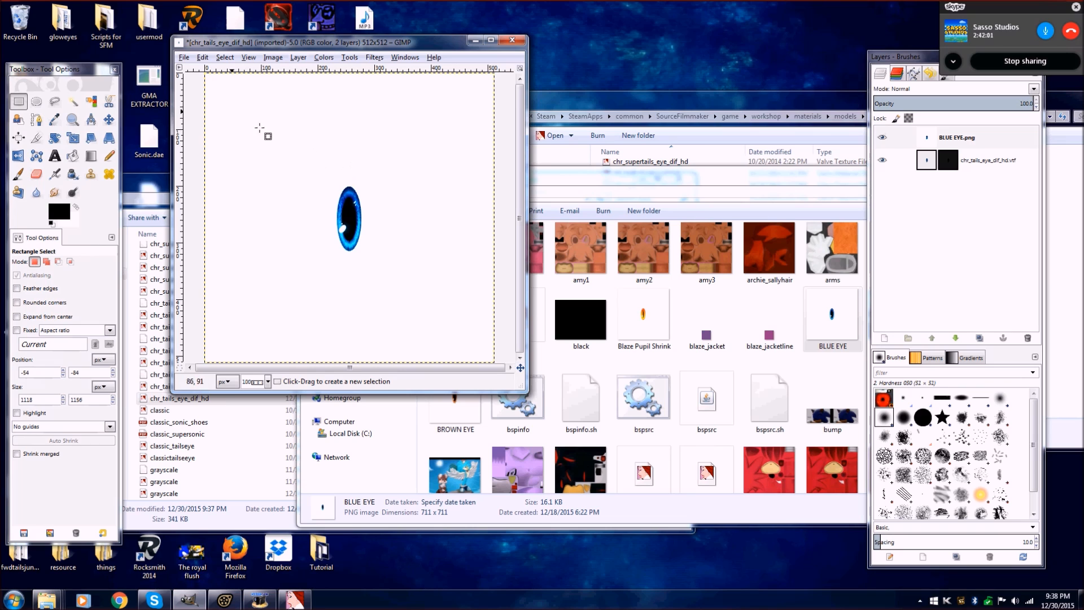
mouse_move(413, 131)
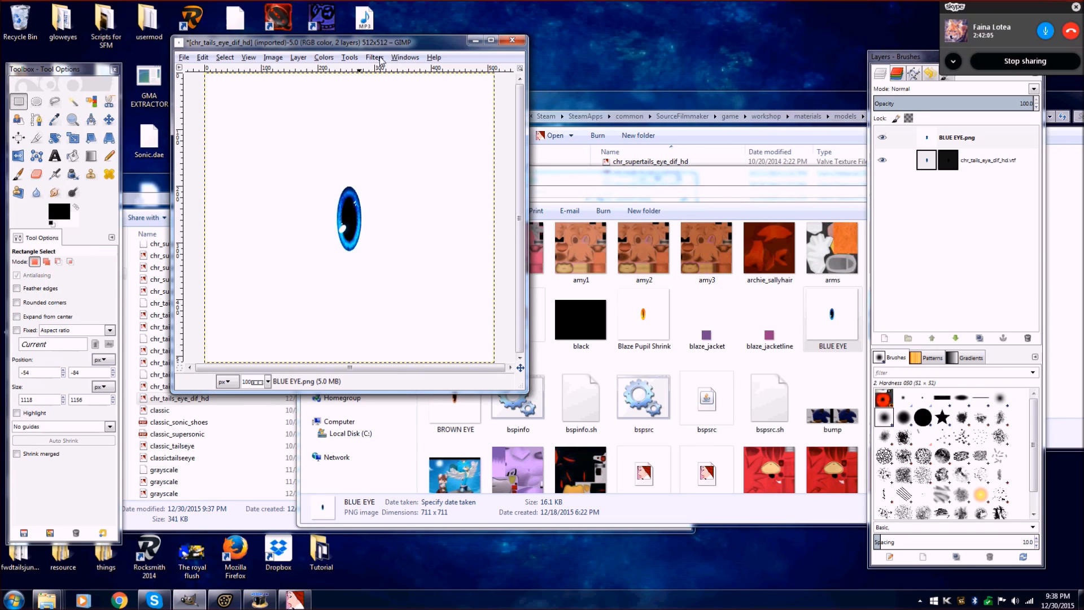
mouse_move(446, 196)
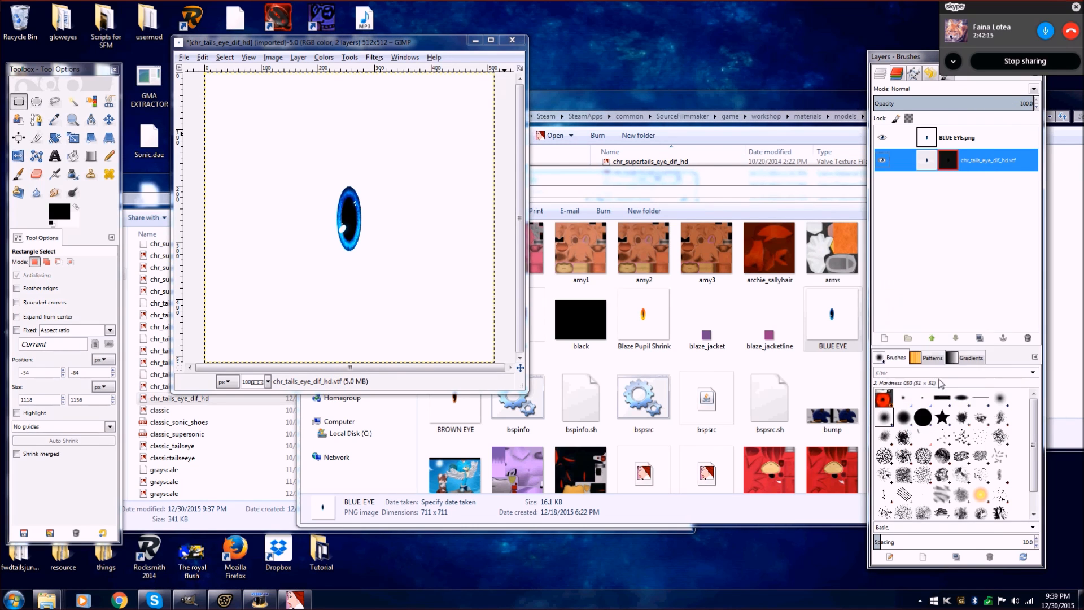
Step: Adjust the BLUE EYE layer's opacity and merge it down onto the eye texture, copying the result
left_click(958, 136)
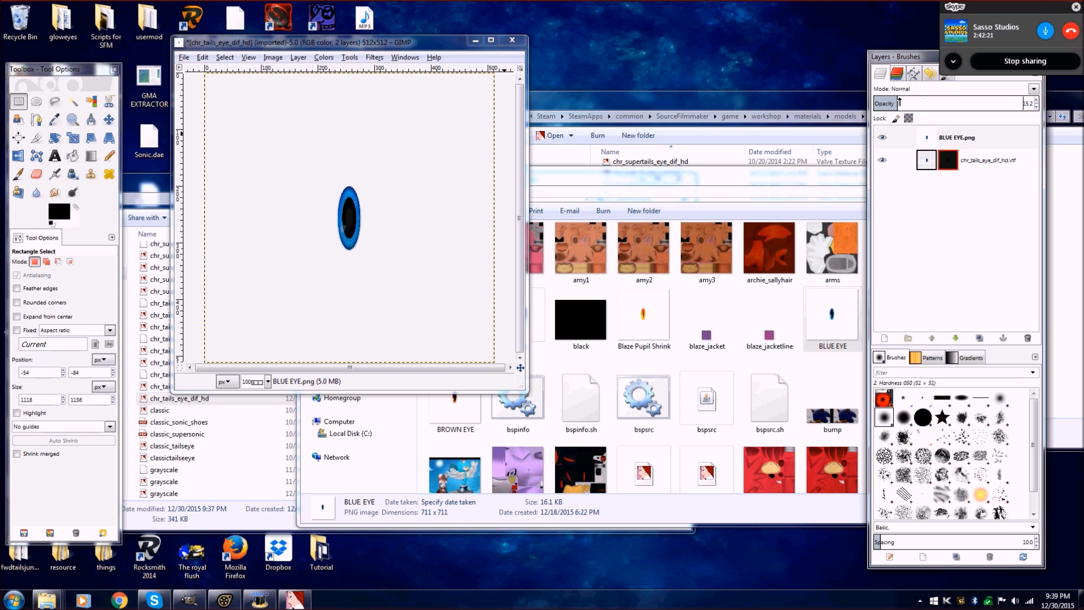
left_click_drag(899, 103, 1030, 104)
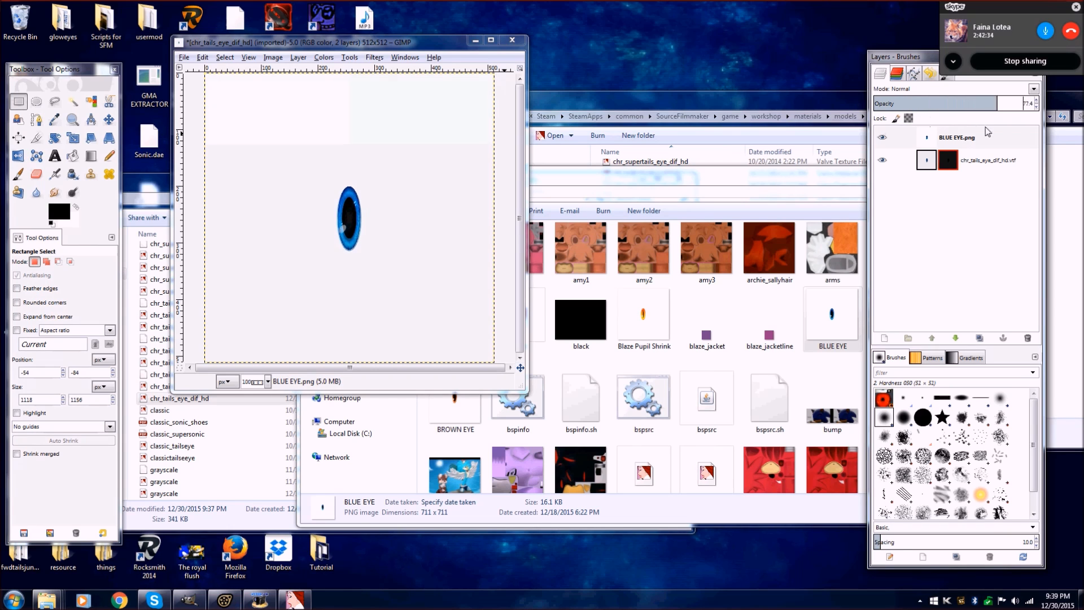
left_click(958, 136)
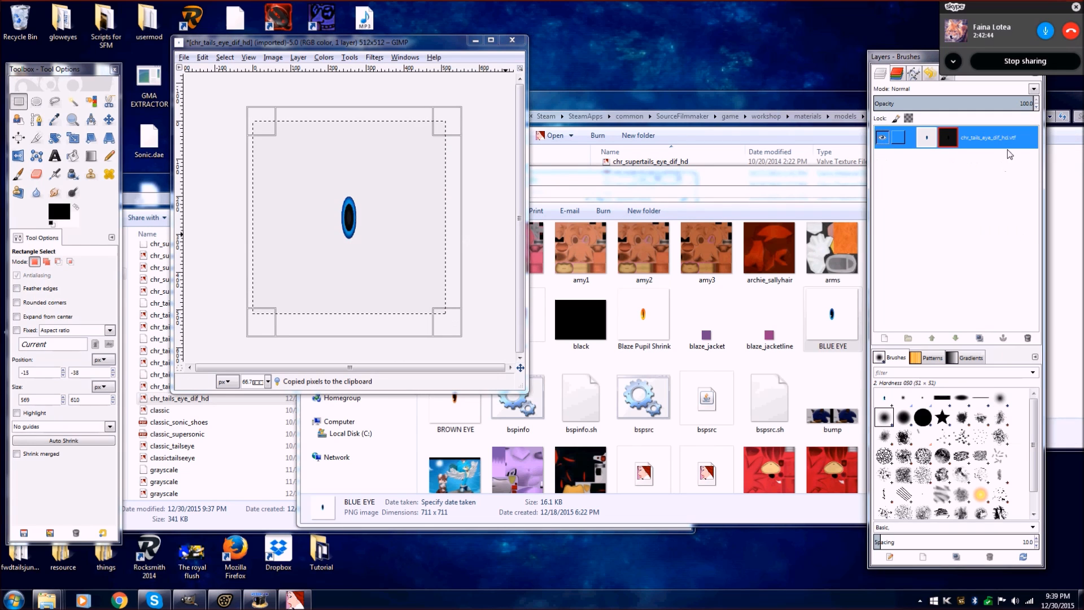
Step: Paste the copied eye as a floating selection and start exporting it as chr_tails_eye_dif_hd.vtf
right_click(990, 137)
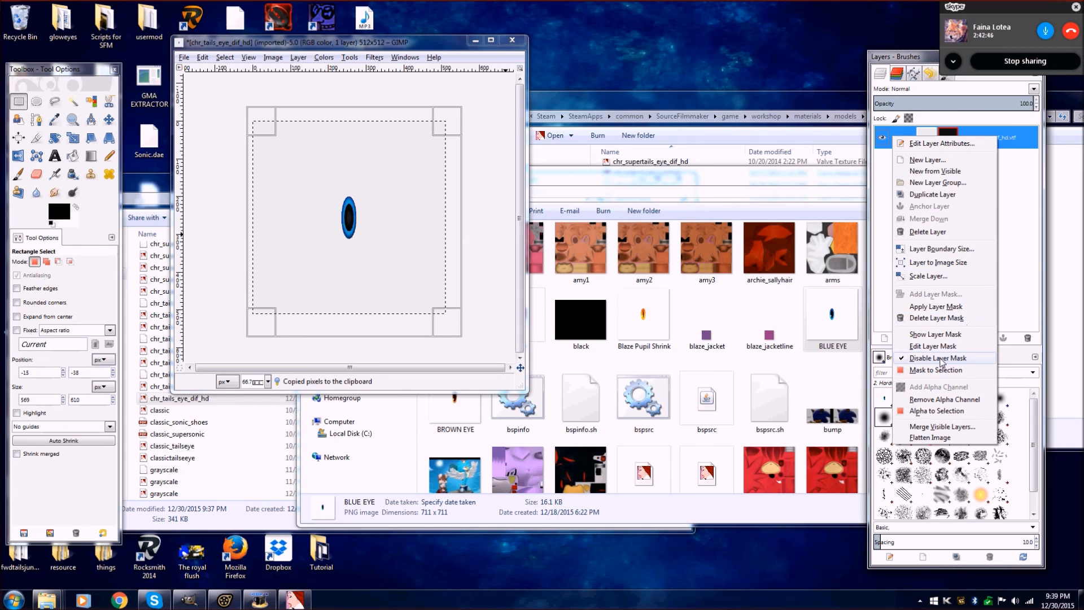
left_click(939, 358)
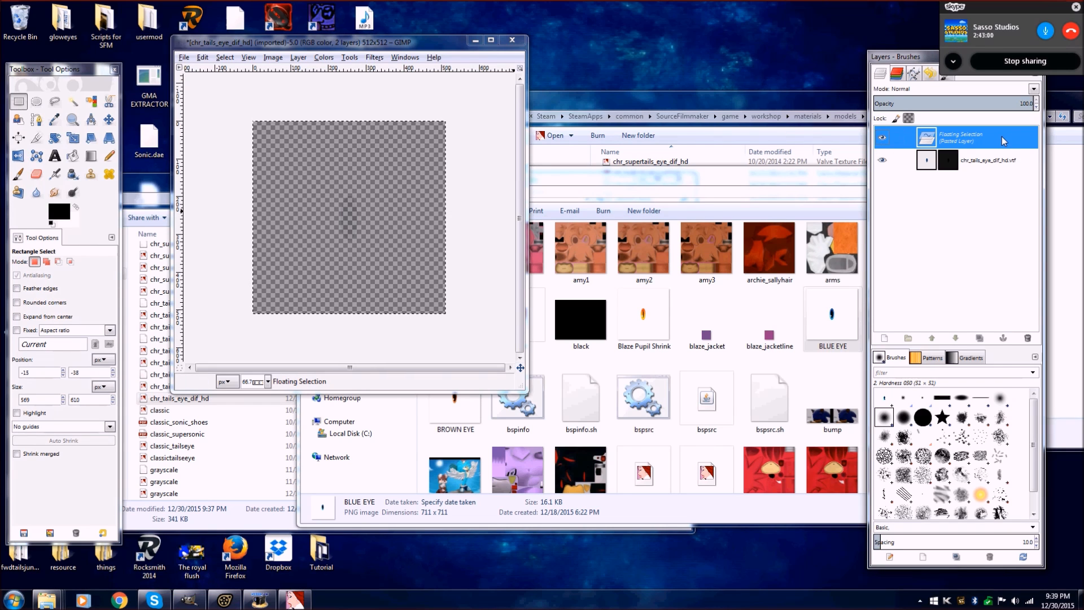
right_click(968, 136)
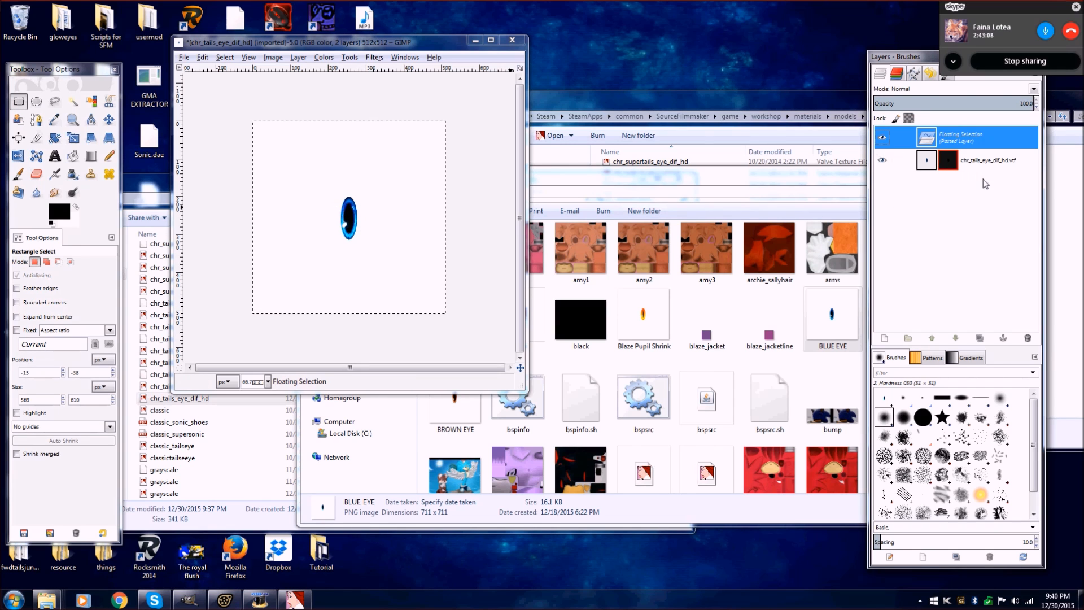
key("Delete")
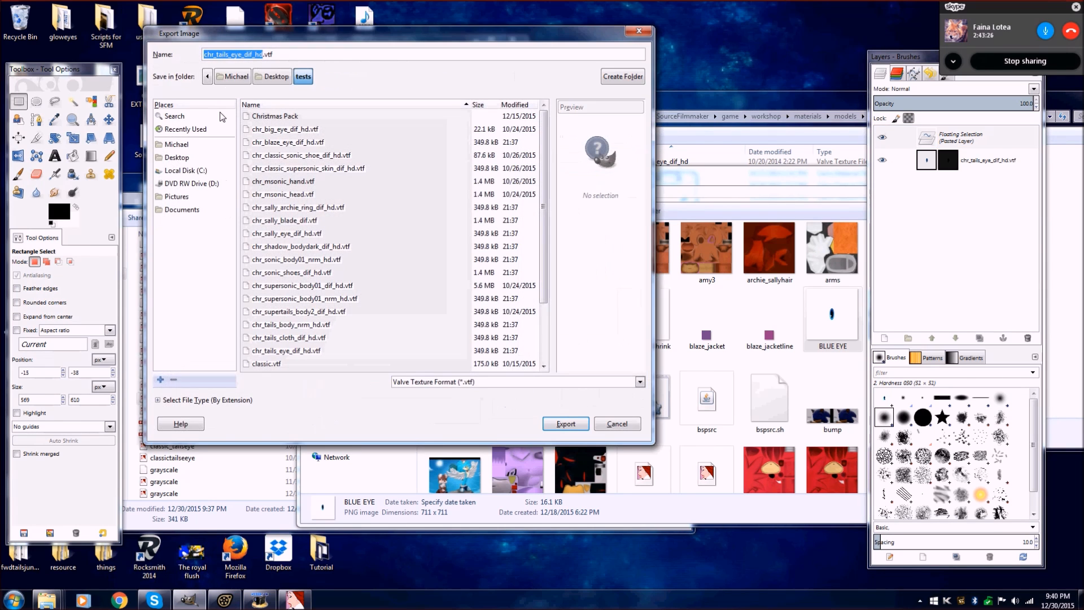
mouse_move(215, 66)
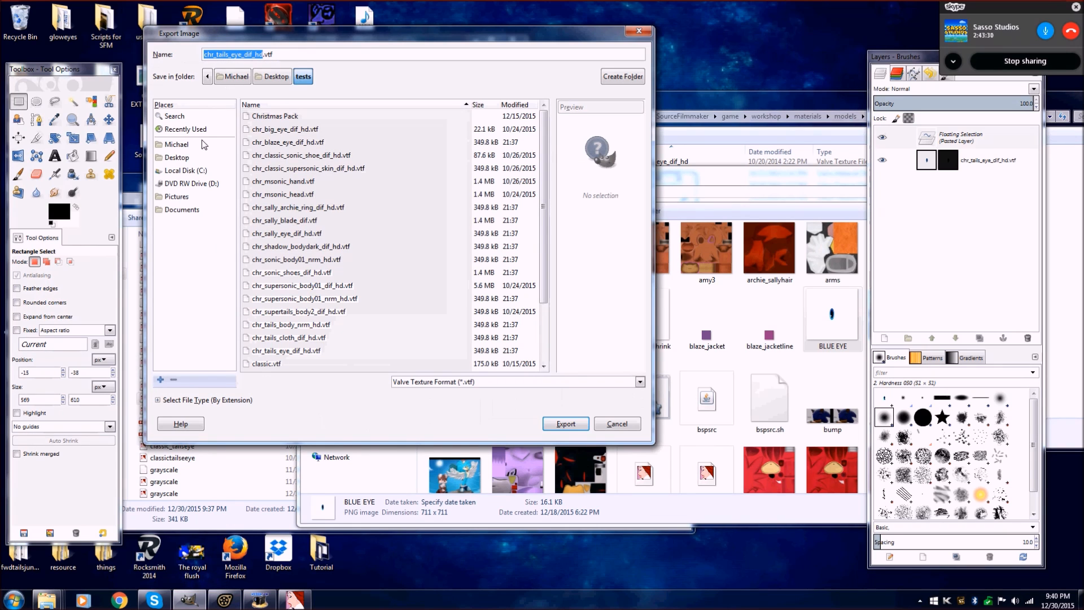
Step: Export over chr_tails_eye_dif_hd.vtf in the moderntails folder, confirming replace and VTF options
left_click(185, 129)
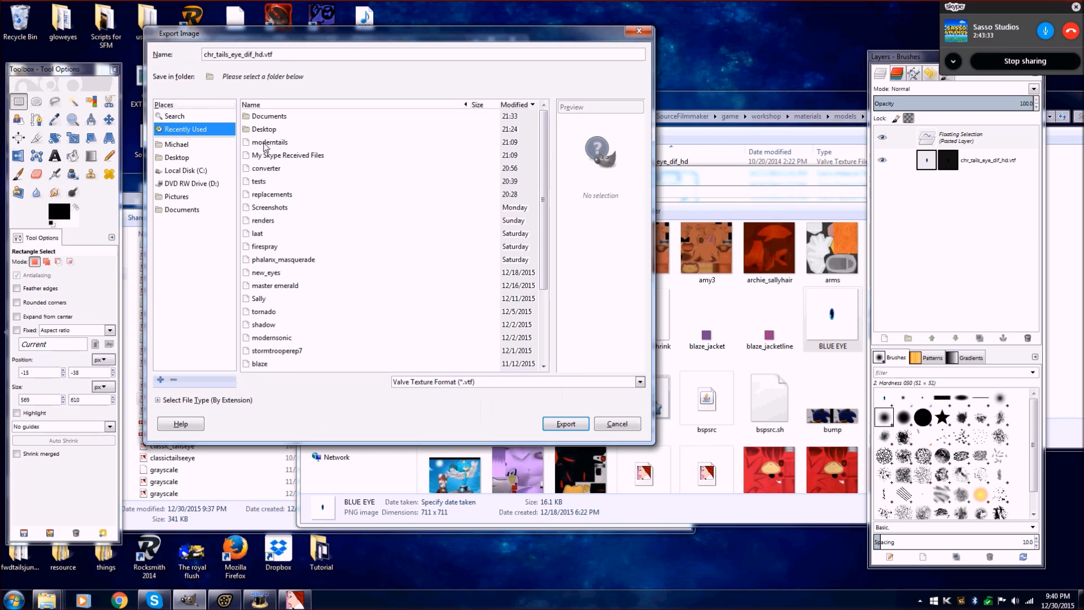
double_click(269, 142)
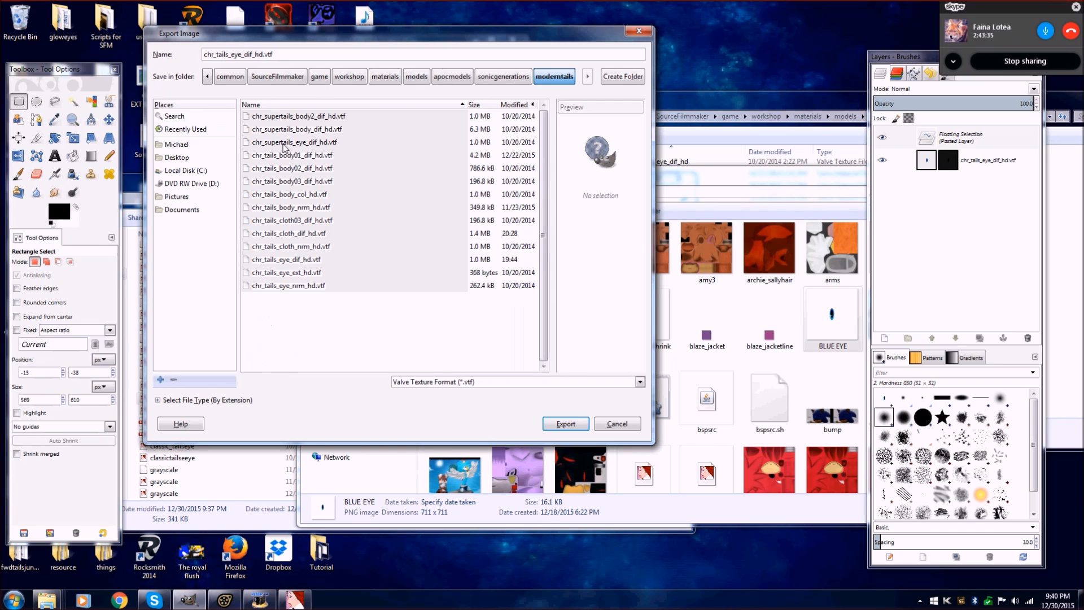
left_click(565, 424)
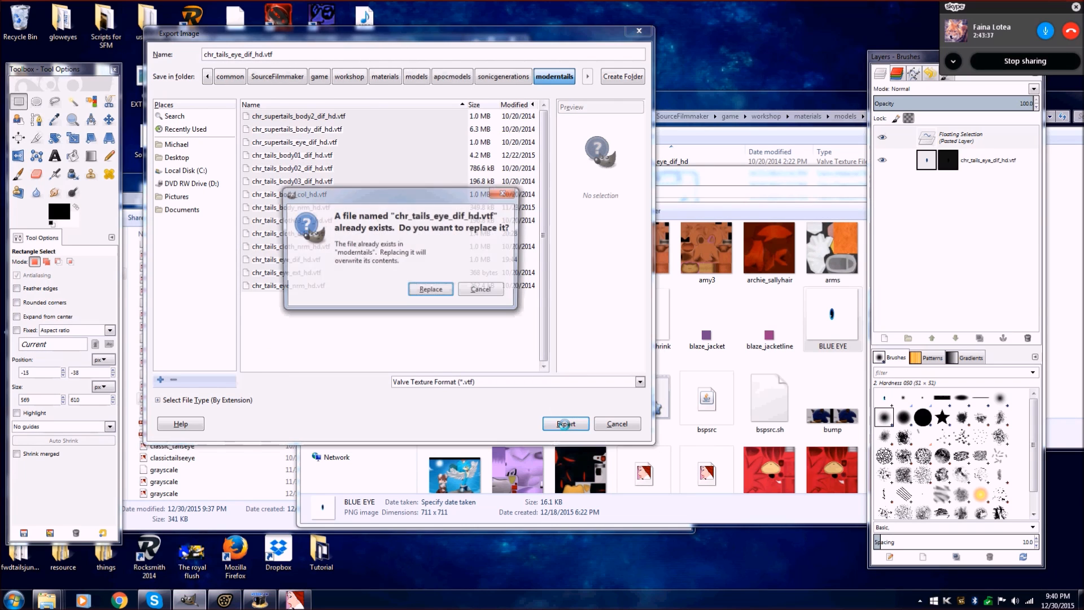
left_click(430, 288)
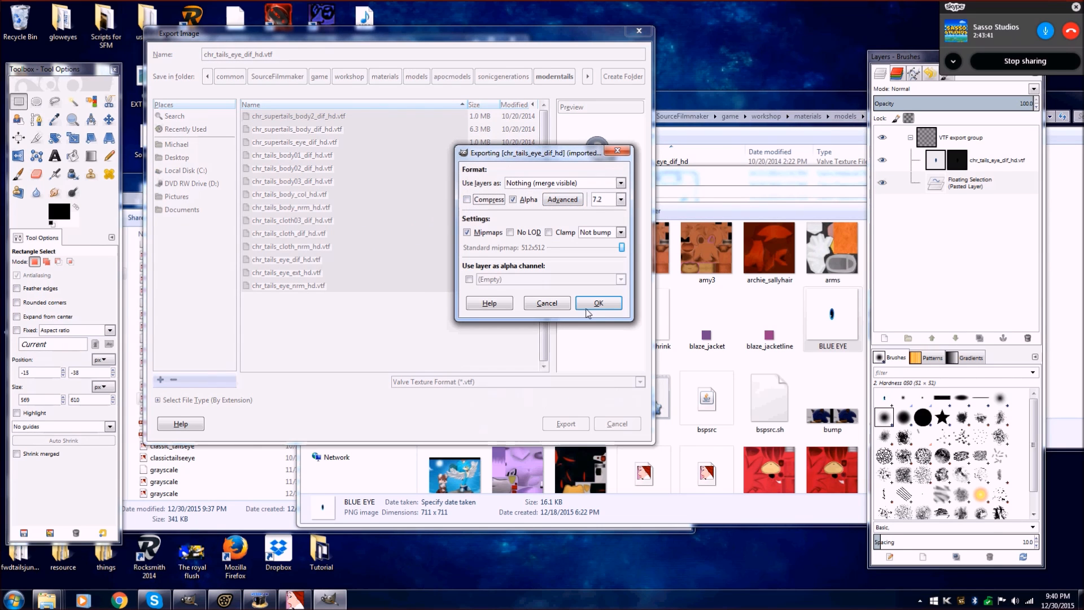
left_click(597, 303)
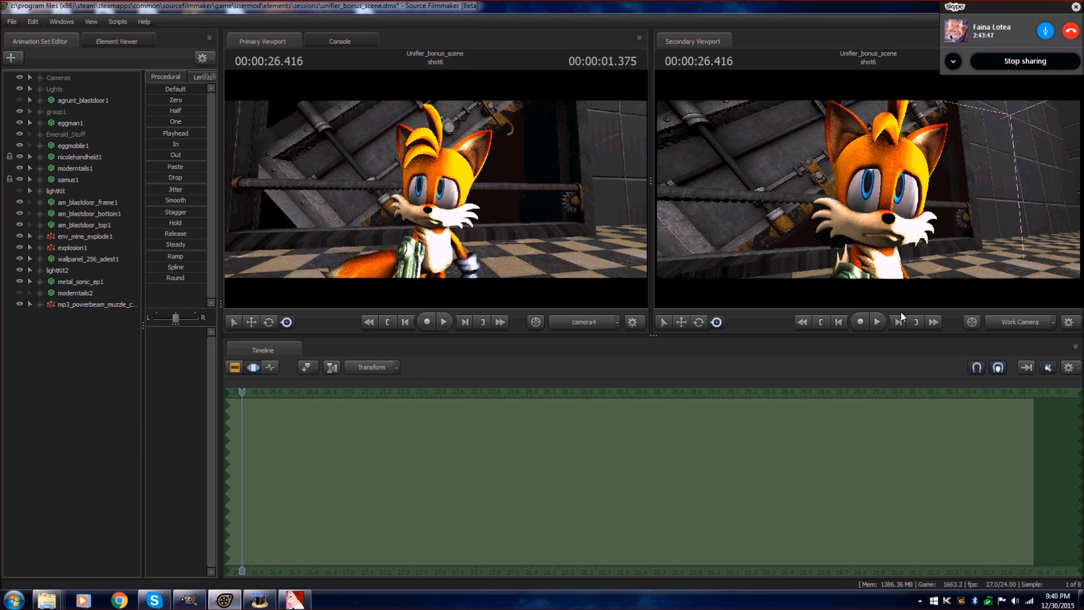
Step: Run mat_reloadallmaterials in the console, then expand moderntails1's controls in the Animation Set Editor
left_click(339, 41)
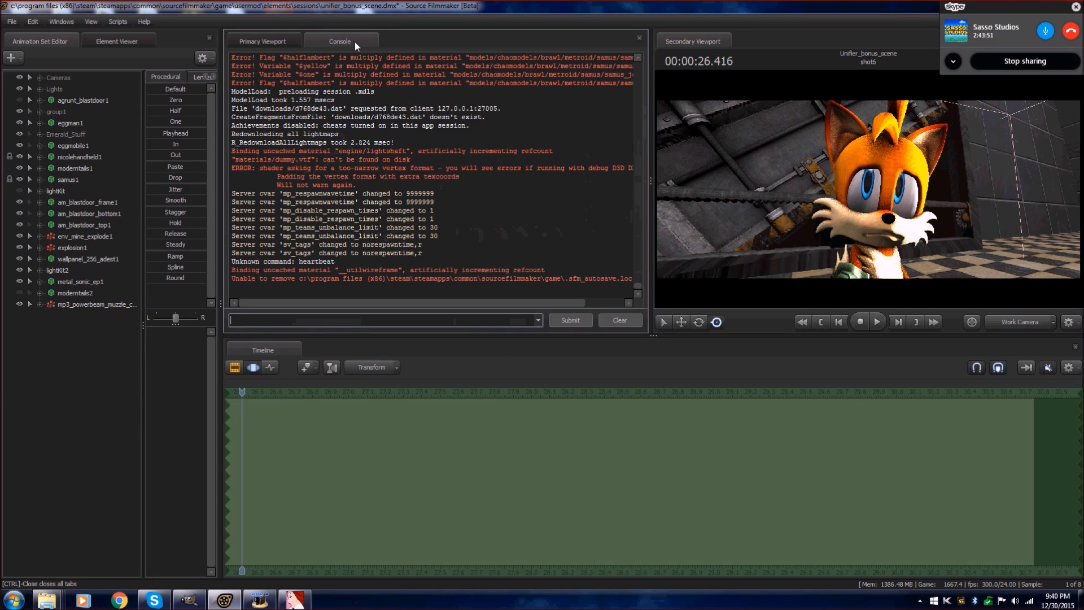
type("ma")
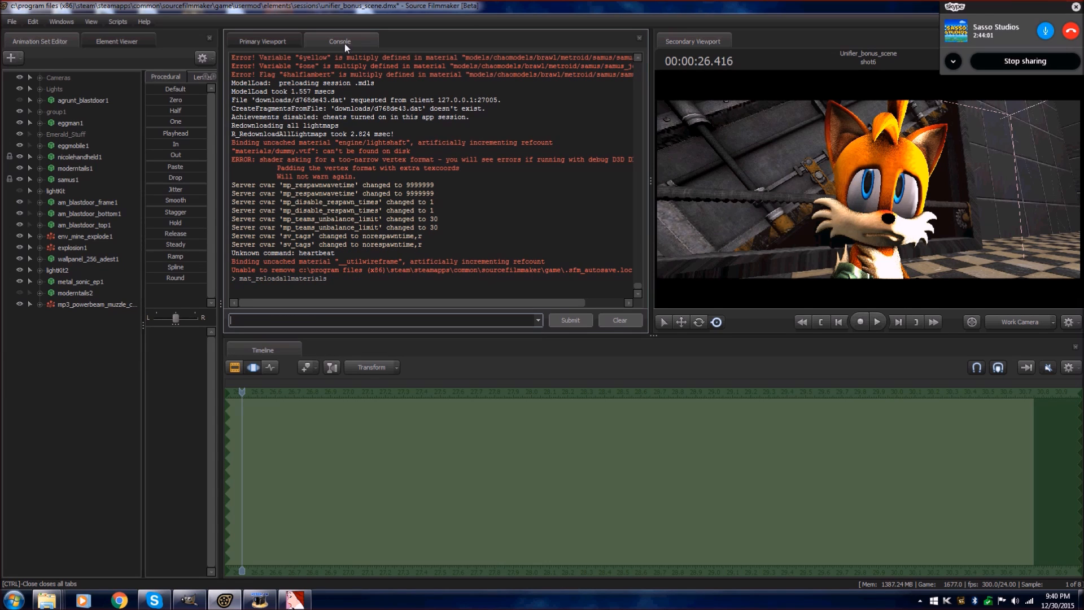
mouse_move(460, 197)
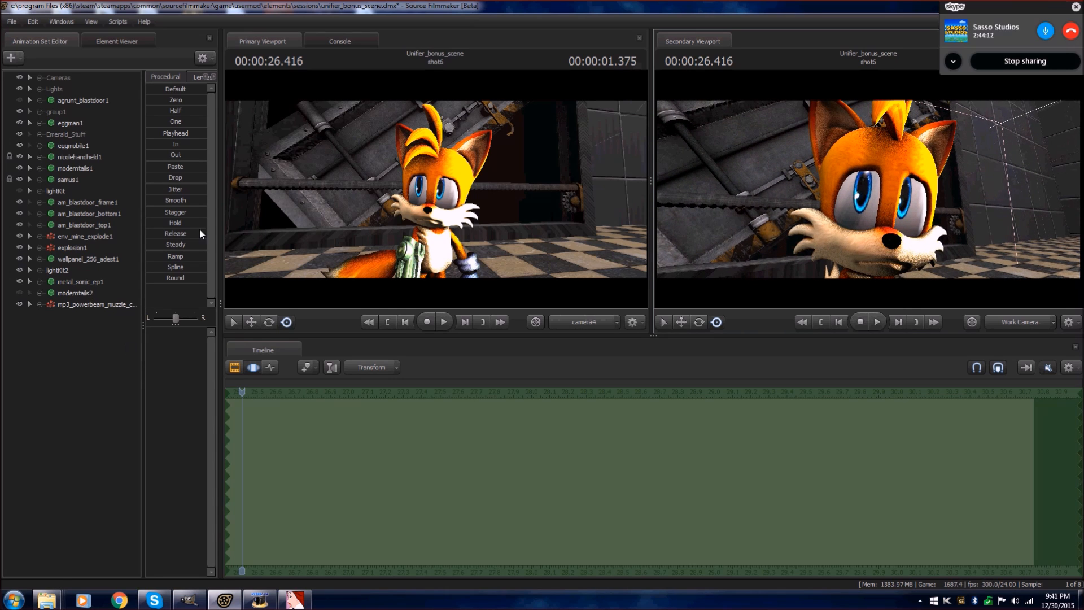
mouse_move(45, 158)
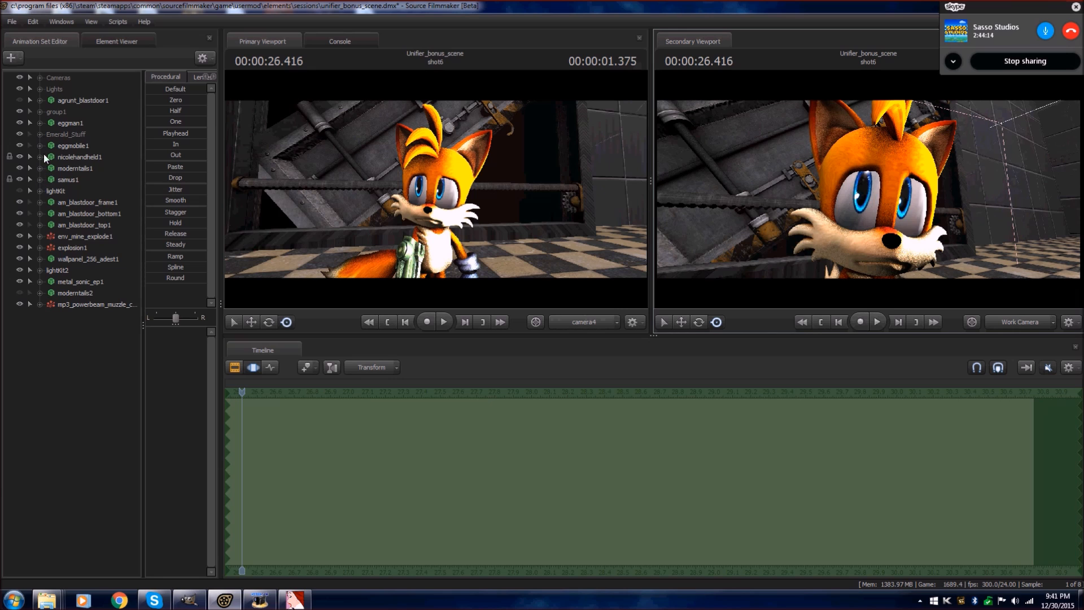
left_click(29, 168)
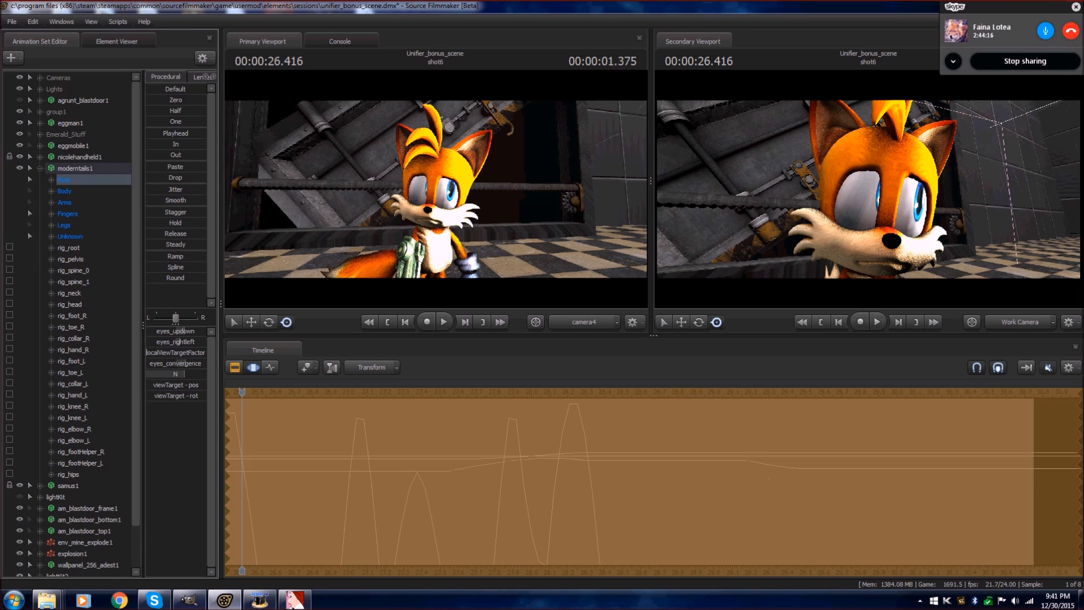